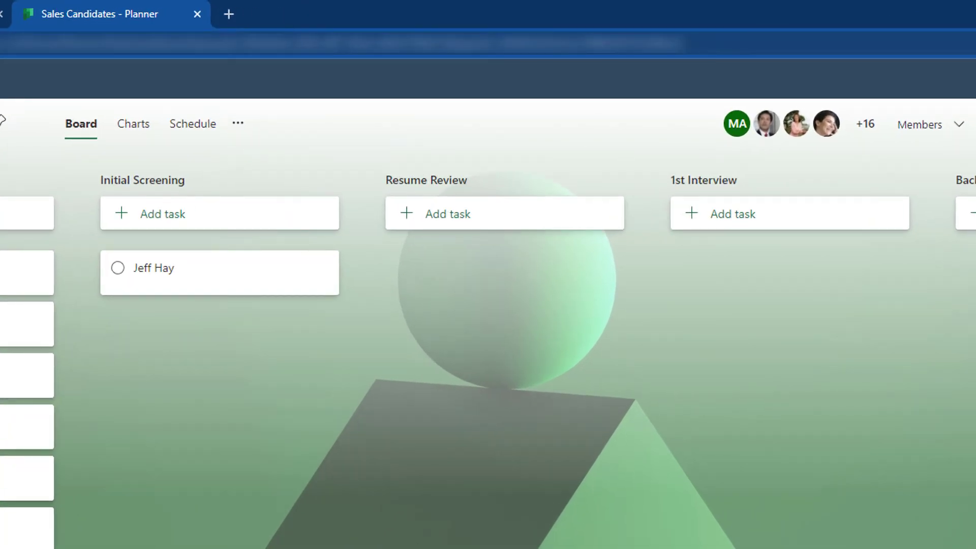
pyautogui.moveTo(238, 124)
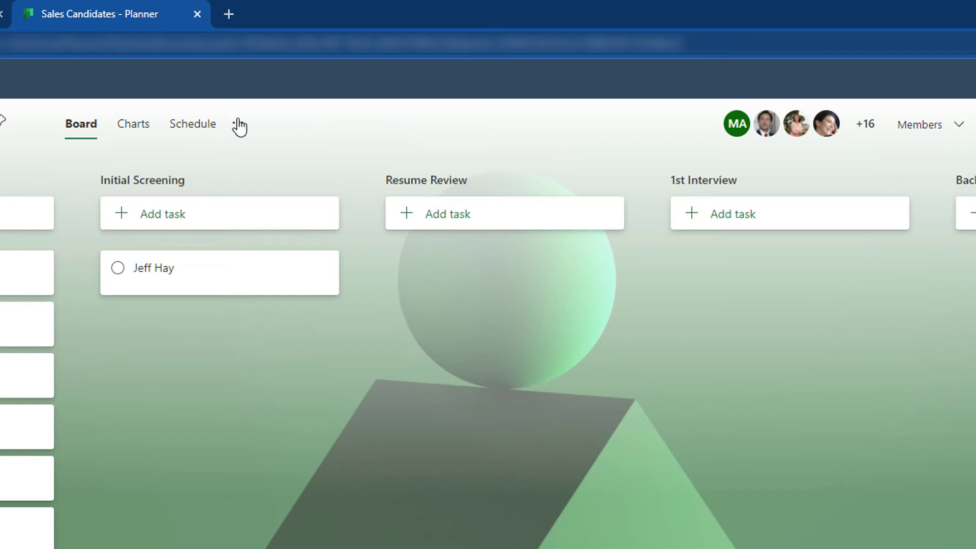
# Show the Sales Candidates plan's extra options to reach its SharePoint site
pyautogui.click(240, 124)
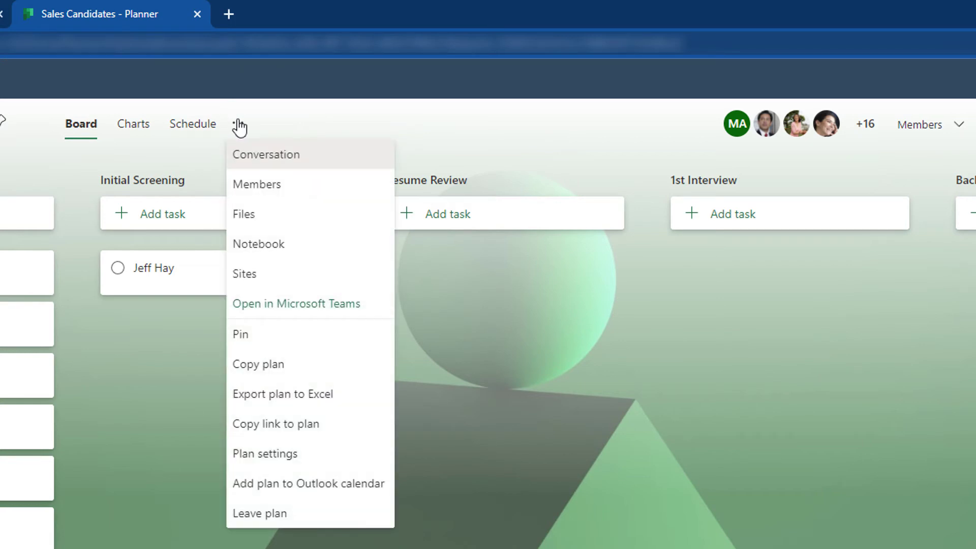
pyautogui.moveTo(243, 214)
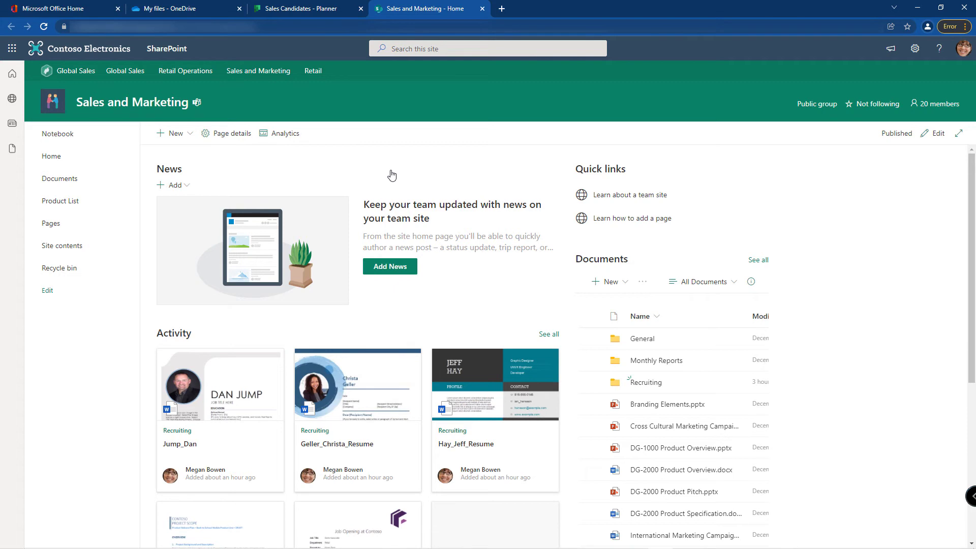
# Go to the Sales and Marketing site's Documents library listing General, Monthly Reports and Recruiting
pyautogui.click(672, 259)
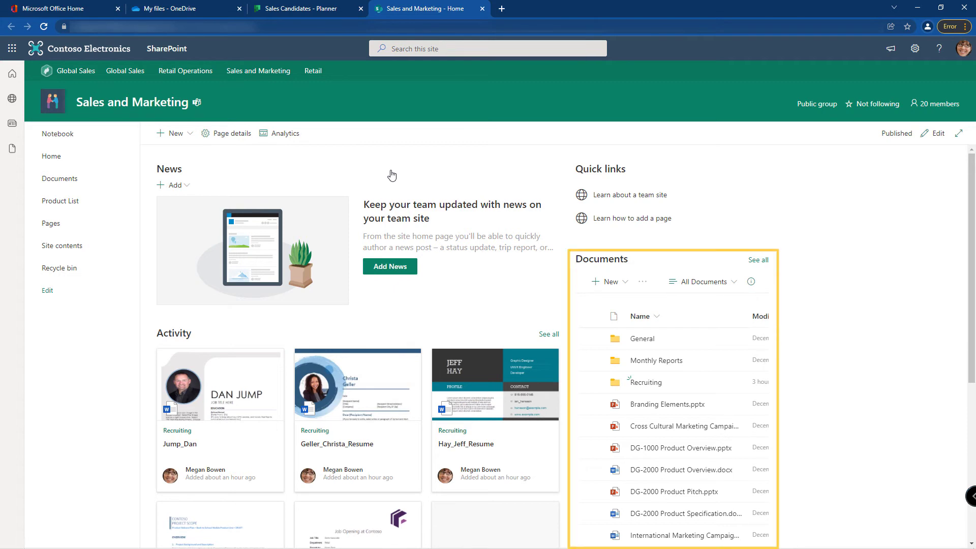
pyautogui.click(60, 179)
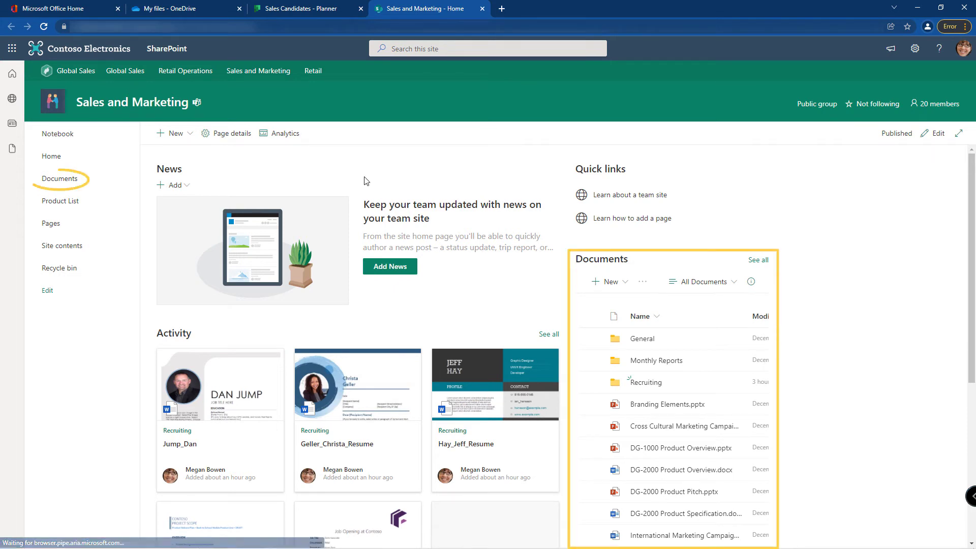
pyautogui.click(60, 179)
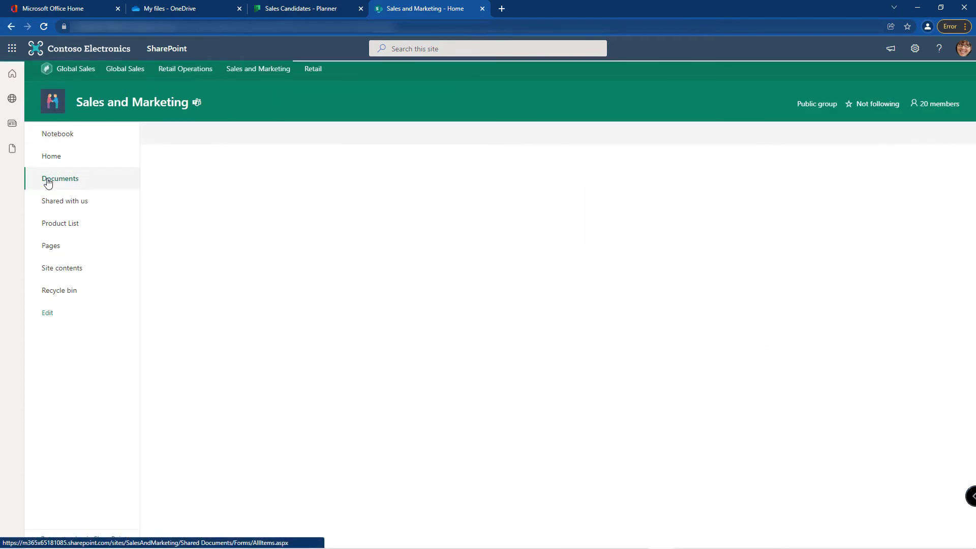
pyautogui.click(60, 178)
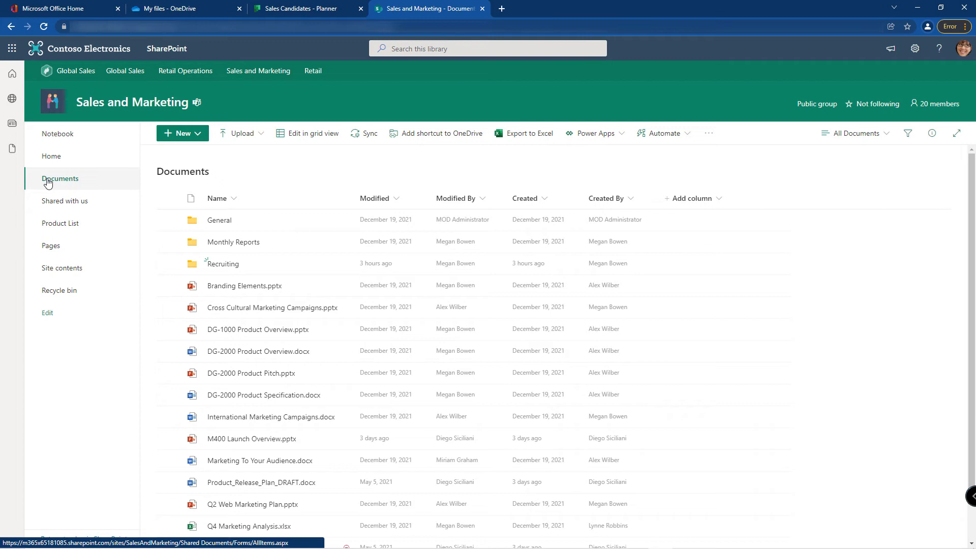
pyautogui.moveTo(85, 178)
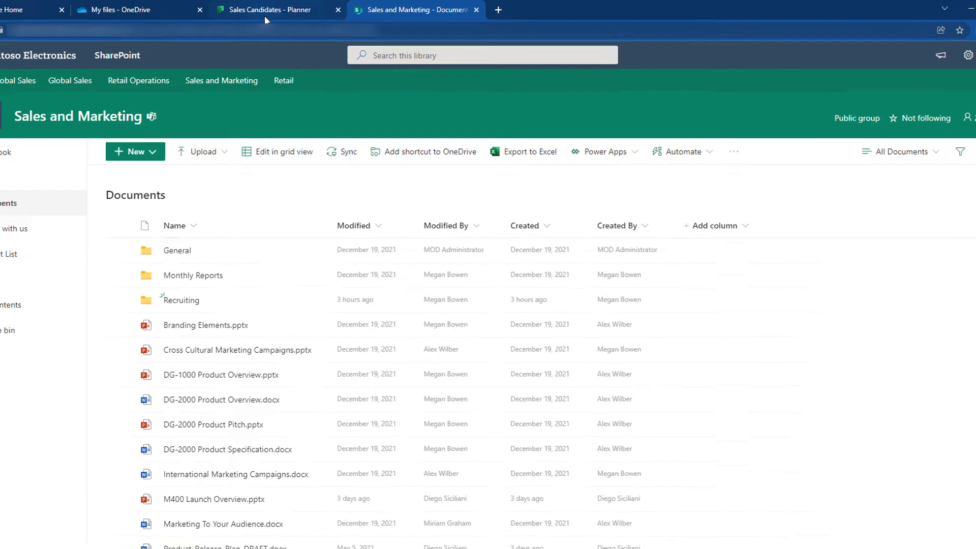
# From the Sales Candidates plan's options, launch the plan inside Microsoft Teams
pyautogui.click(268, 9)
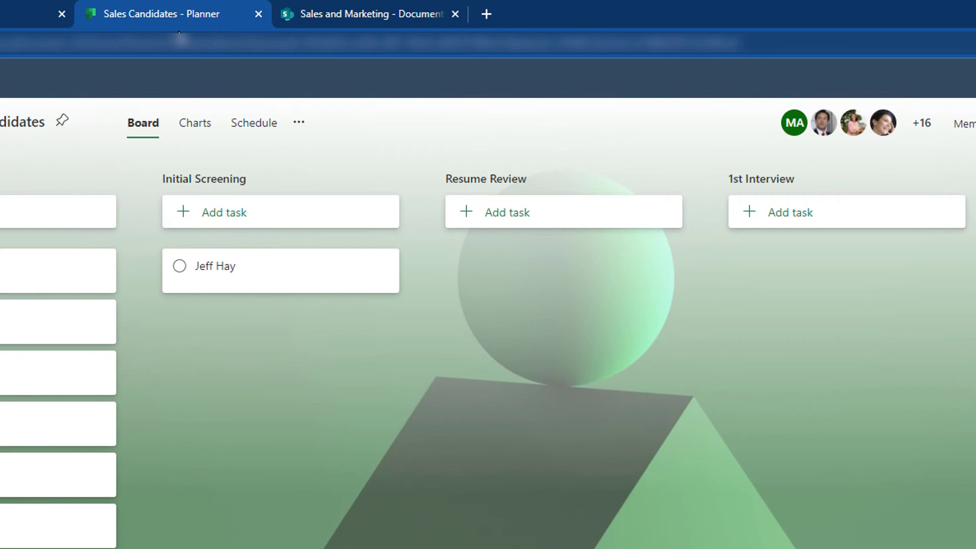
pyautogui.click(297, 122)
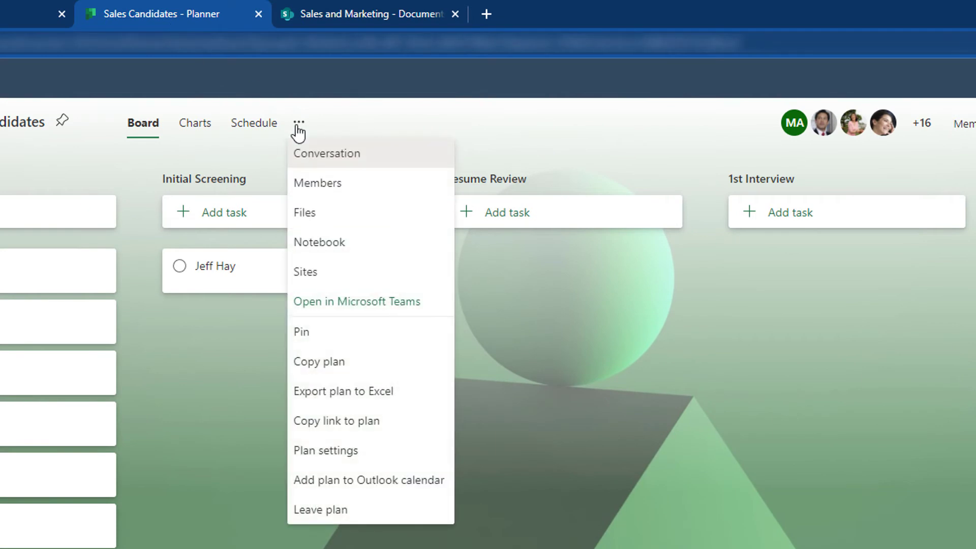
pyautogui.moveTo(347, 305)
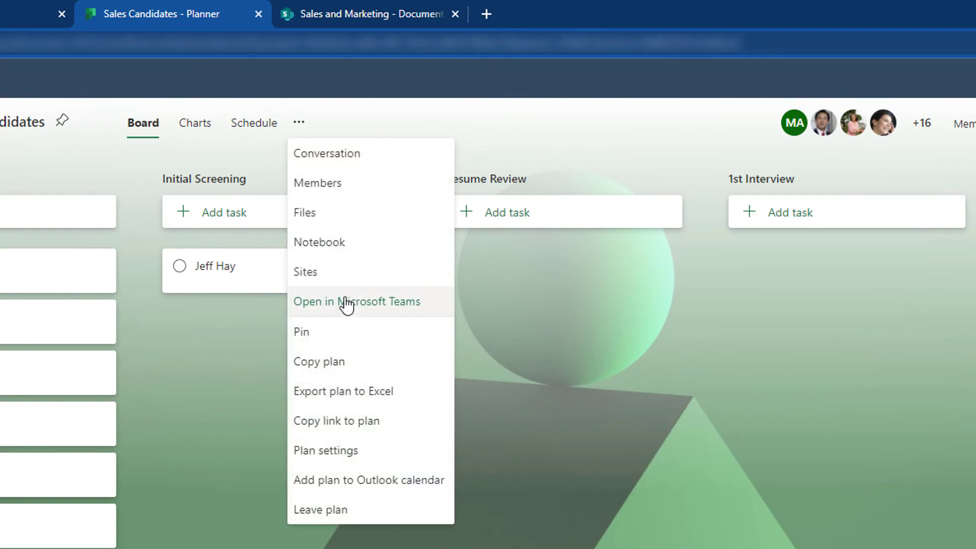
pyautogui.click(356, 301)
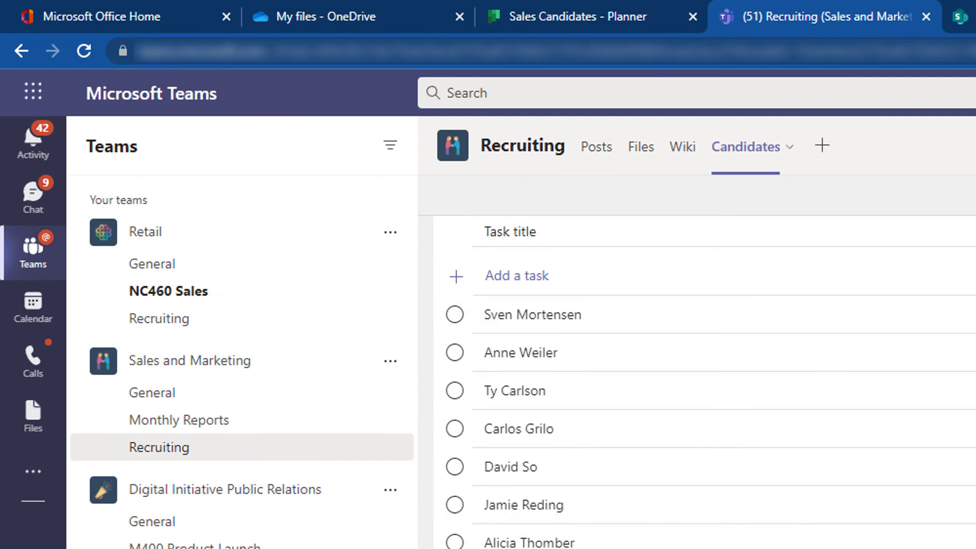
# View the Recruiting channel's Candidates tab, then return to the SharePoint Documents library
pyautogui.click(152, 392)
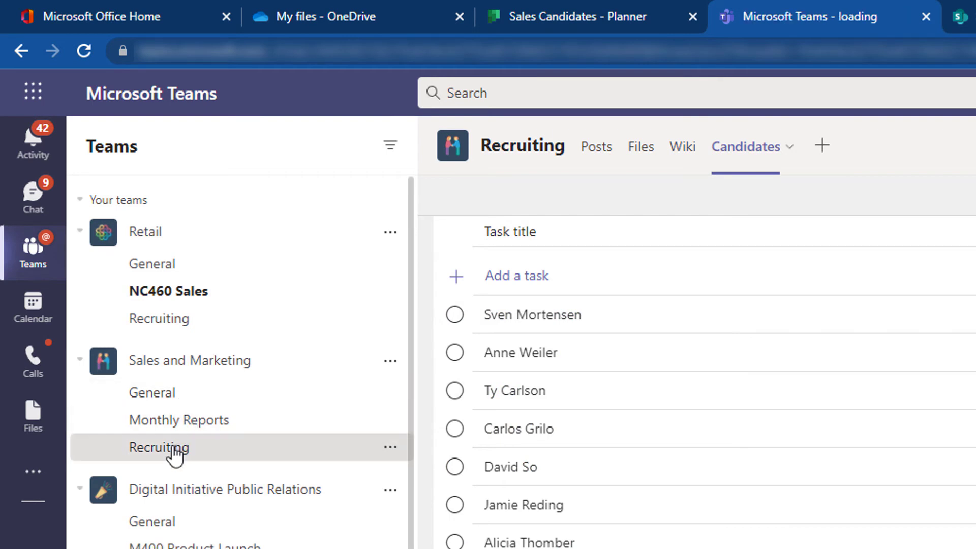
pyautogui.moveTo(159, 447)
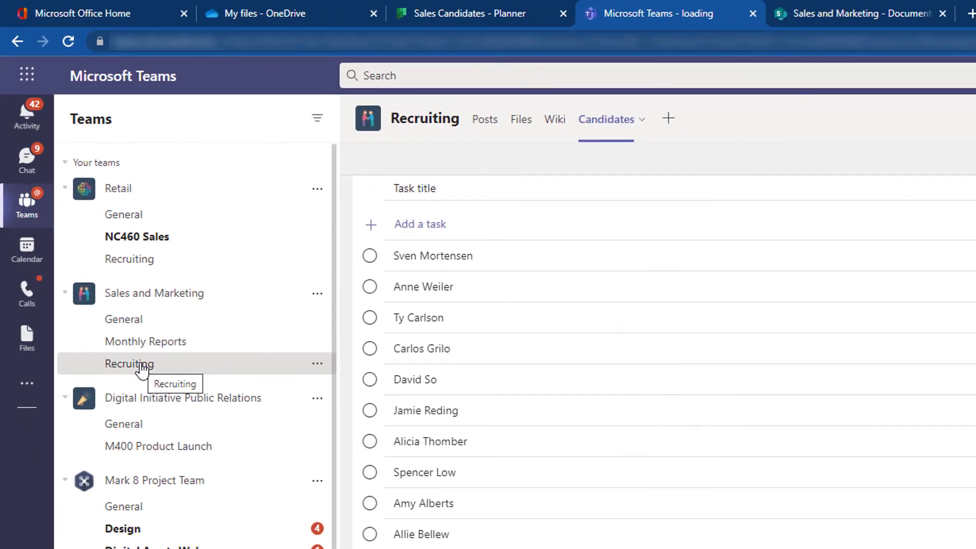
pyautogui.click(859, 13)
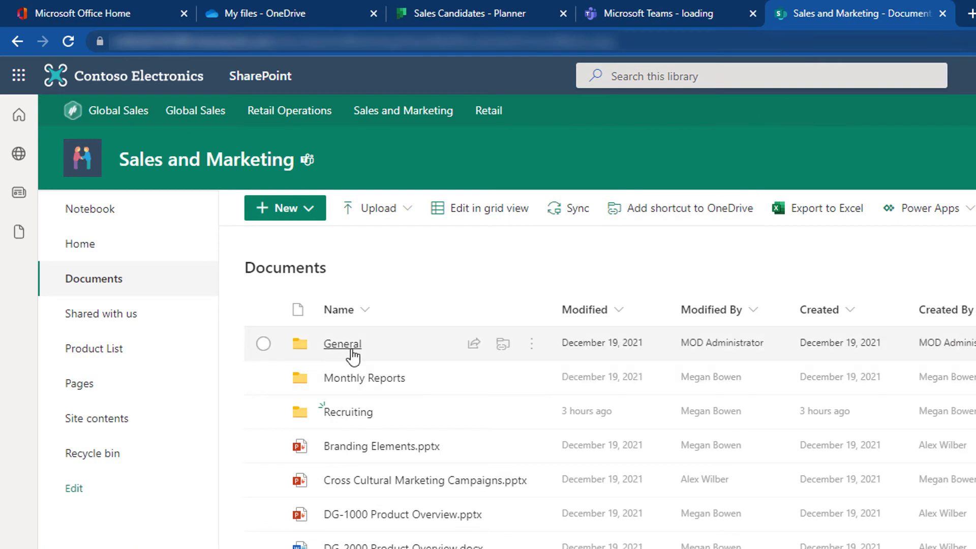
pyautogui.moveTo(348, 411)
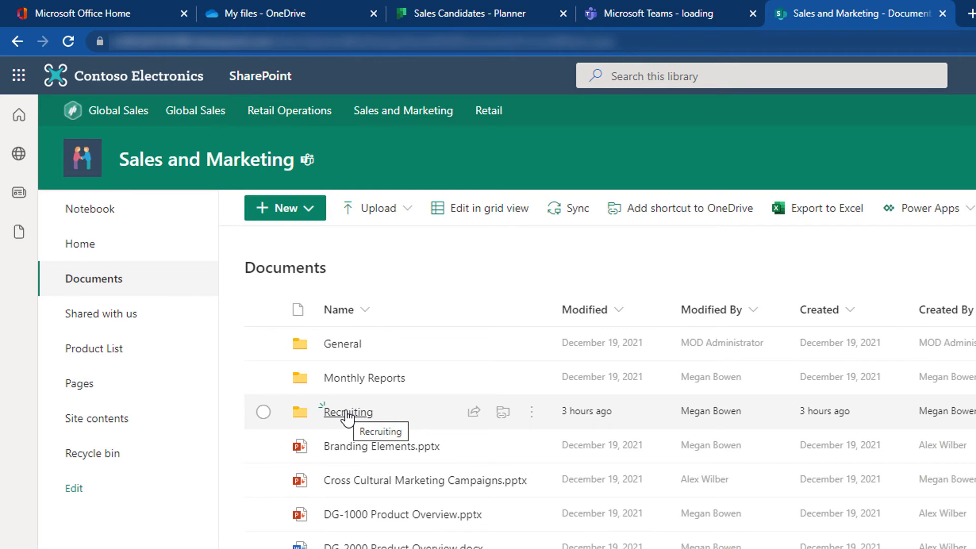
# View the Recruiting folder's three resume documents, then return to the Sales Candidates plan
pyautogui.click(348, 412)
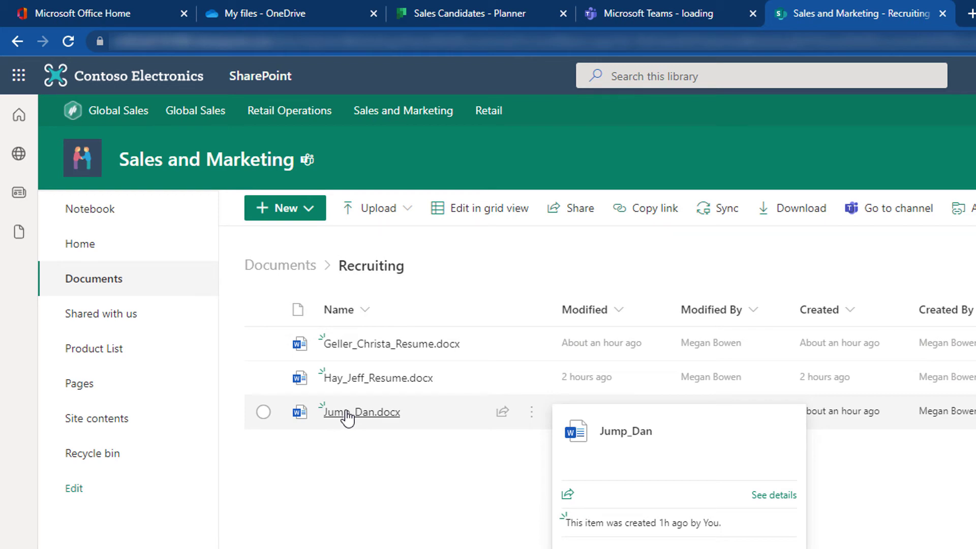
pyautogui.moveTo(443, 366)
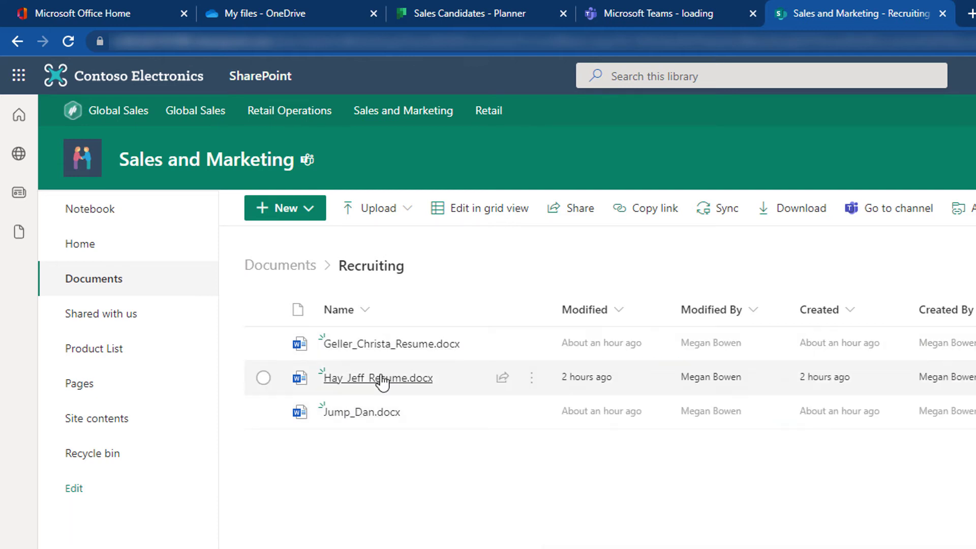
pyautogui.moveTo(362, 412)
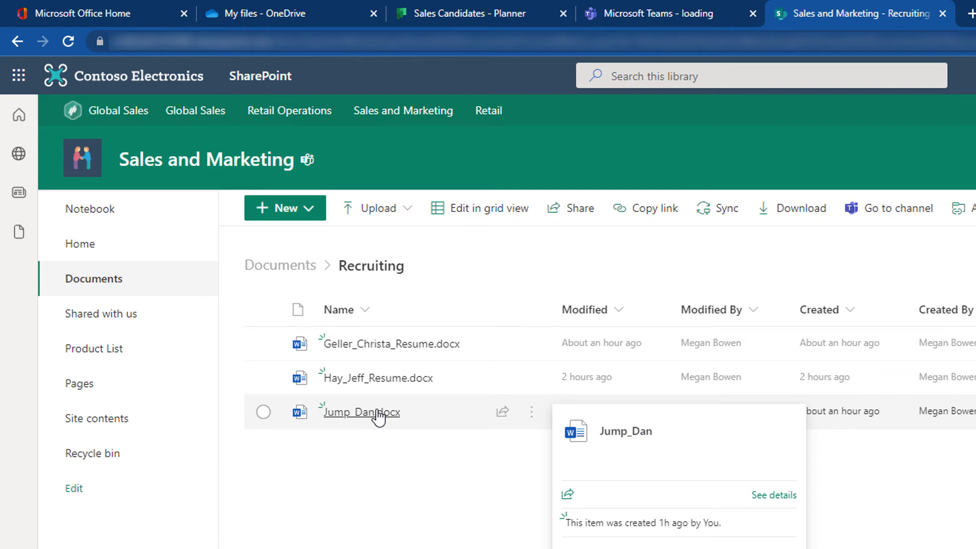
pyautogui.click(305, 9)
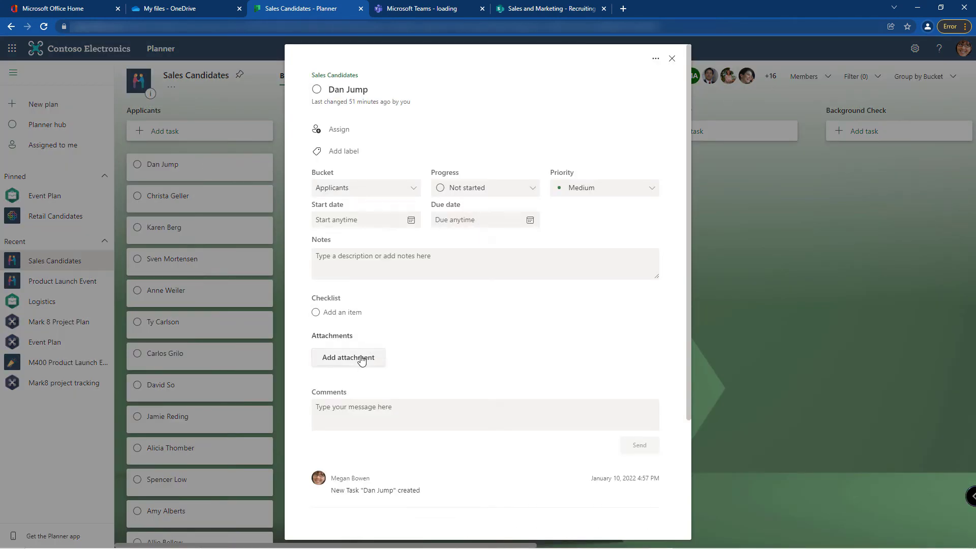
# Attach Jump_Dan.docx from the Recruiting team files to Dan Jump's task and close it
pyautogui.click(348, 357)
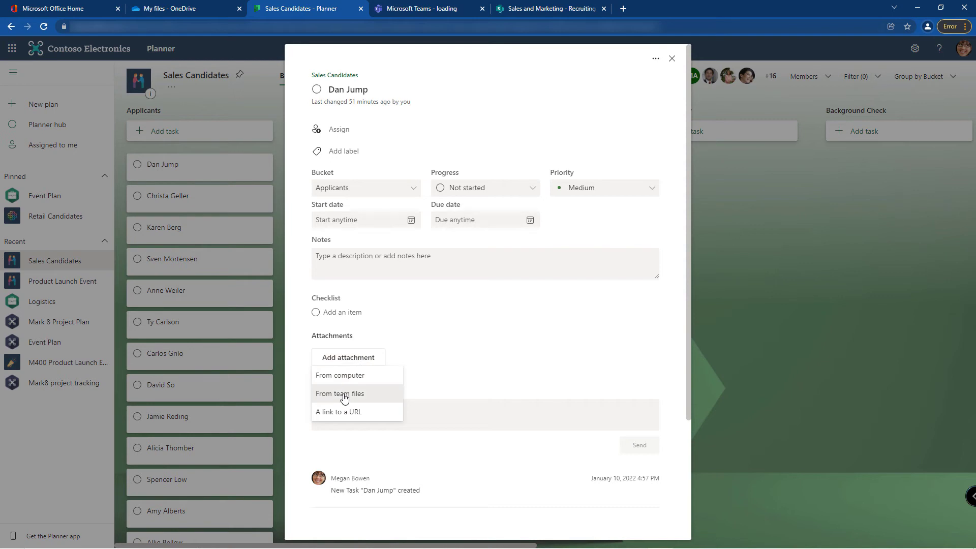
pyautogui.click(340, 394)
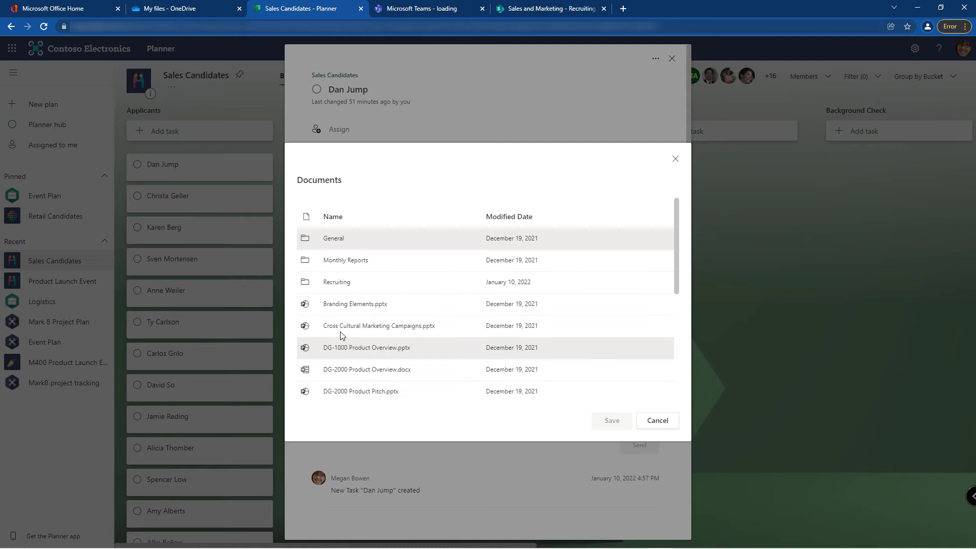
pyautogui.moveTo(348, 290)
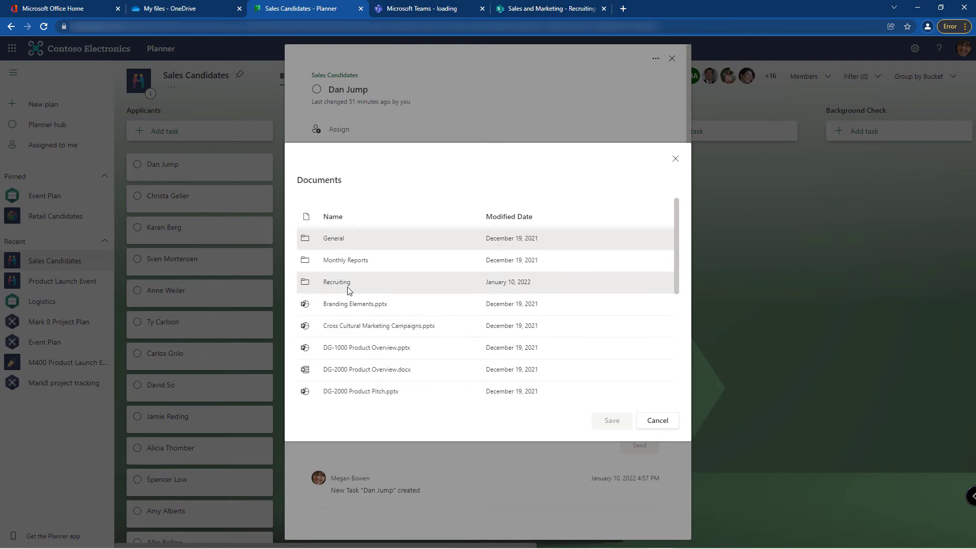
pyautogui.click(337, 281)
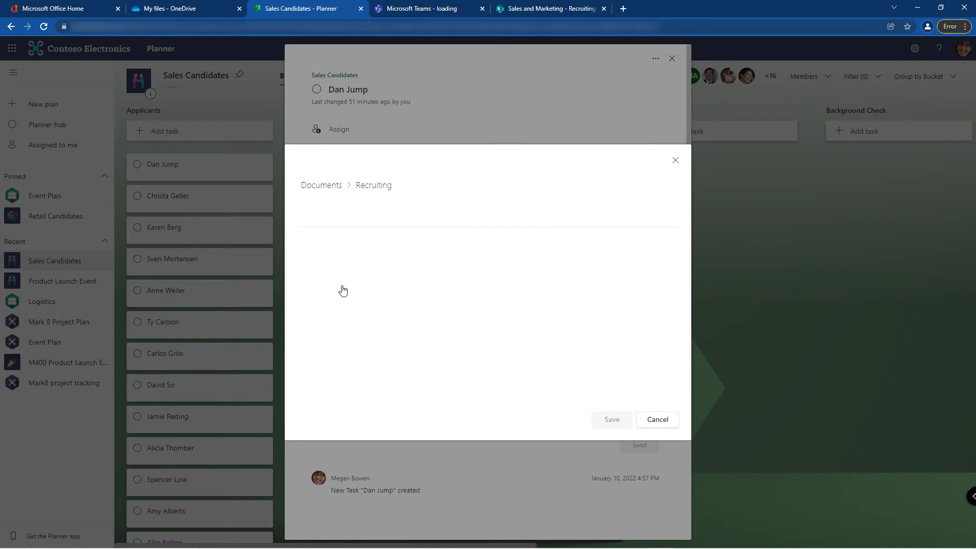
pyautogui.click(344, 281)
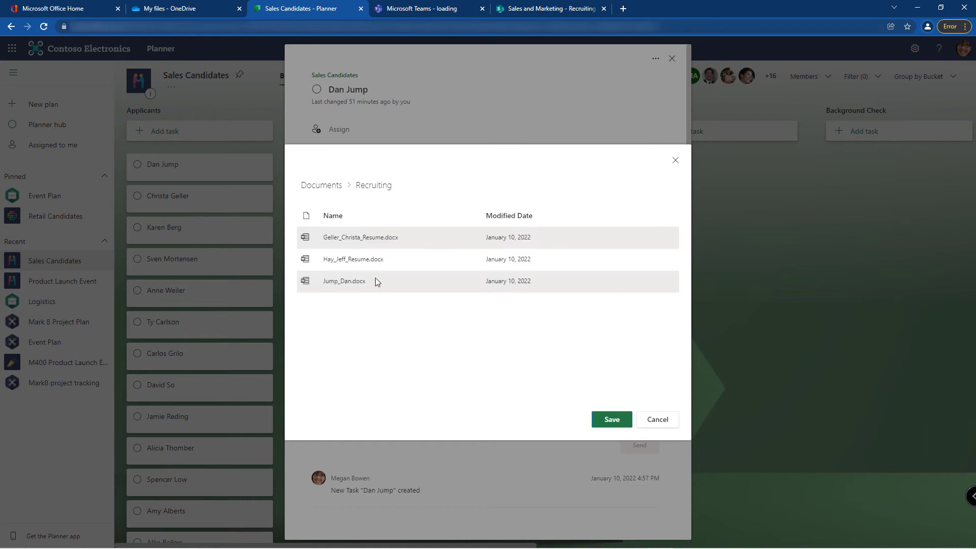
pyautogui.click(611, 419)
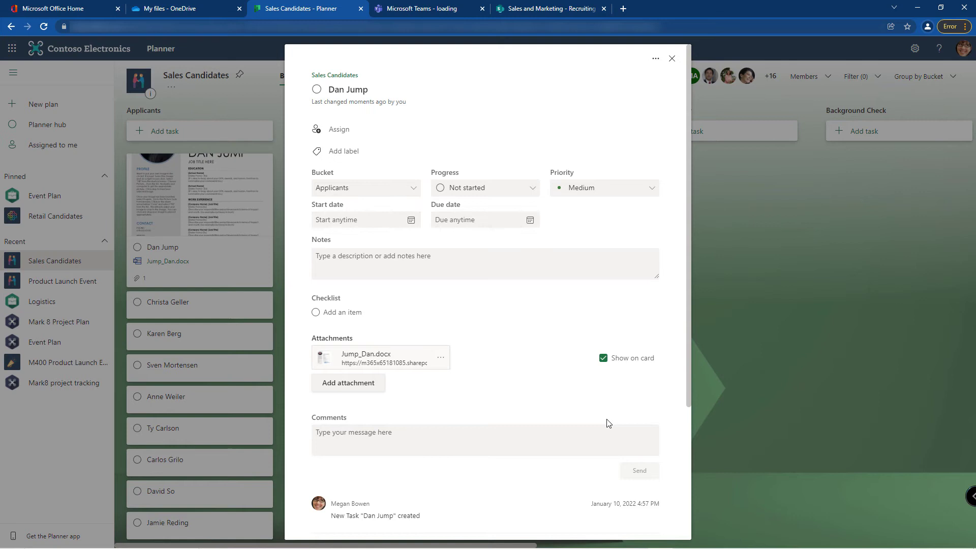
pyautogui.moveTo(673, 60)
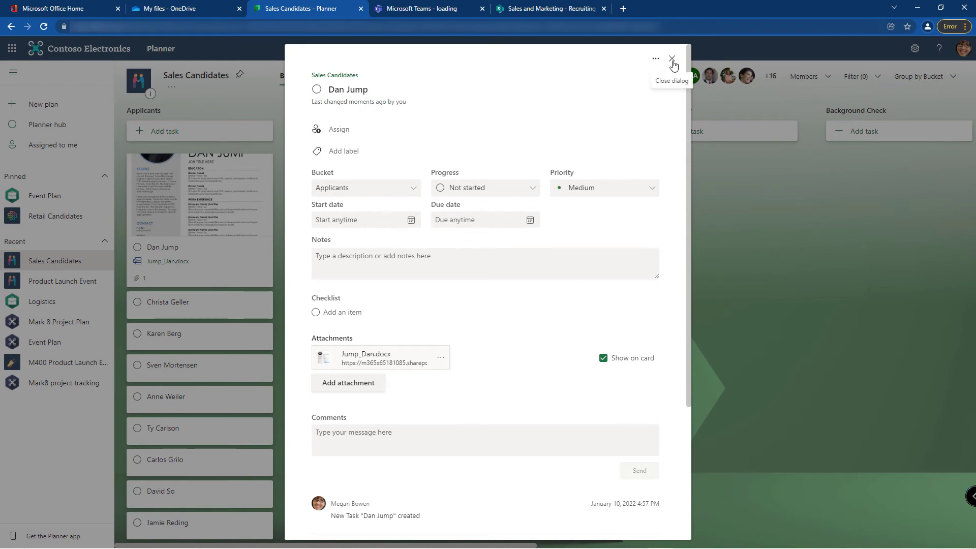
pyautogui.click(672, 59)
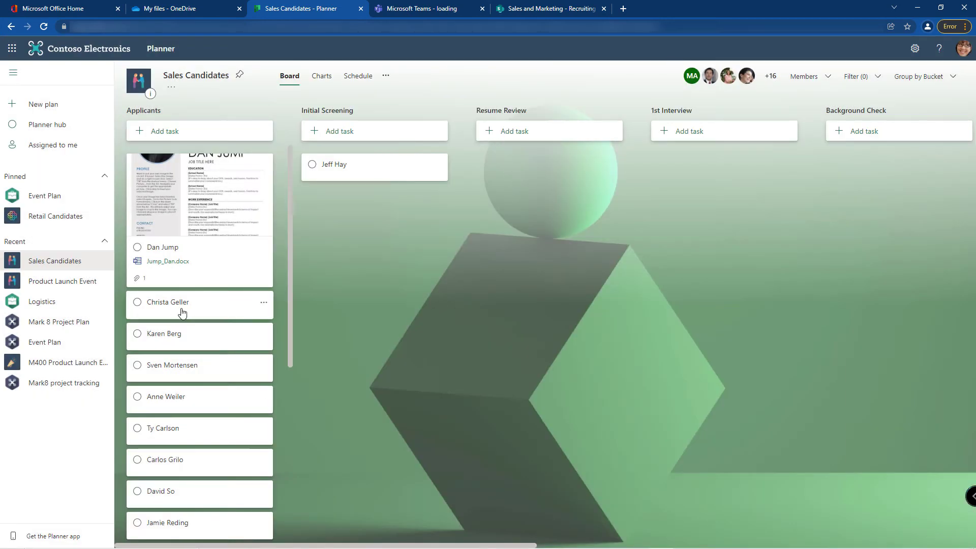
pyautogui.click(165, 302)
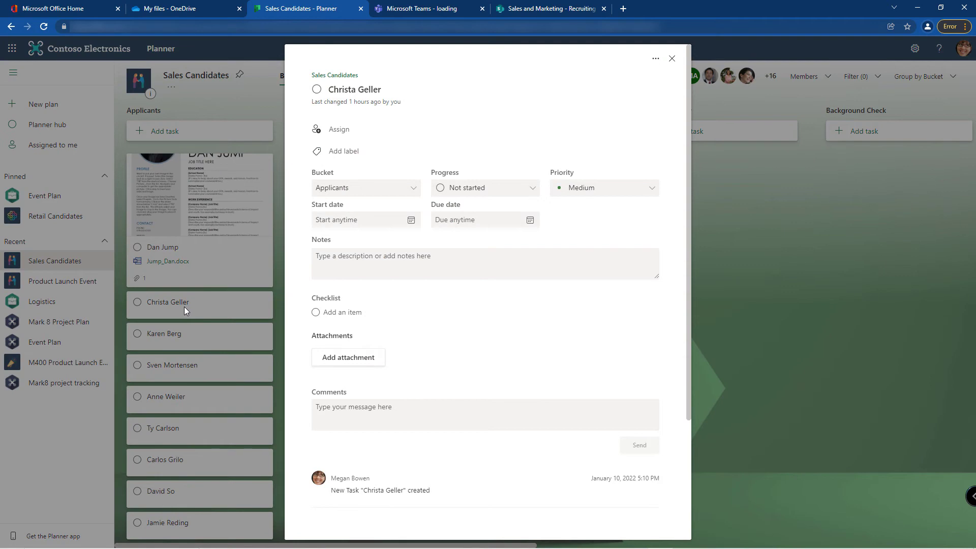
pyautogui.click(348, 356)
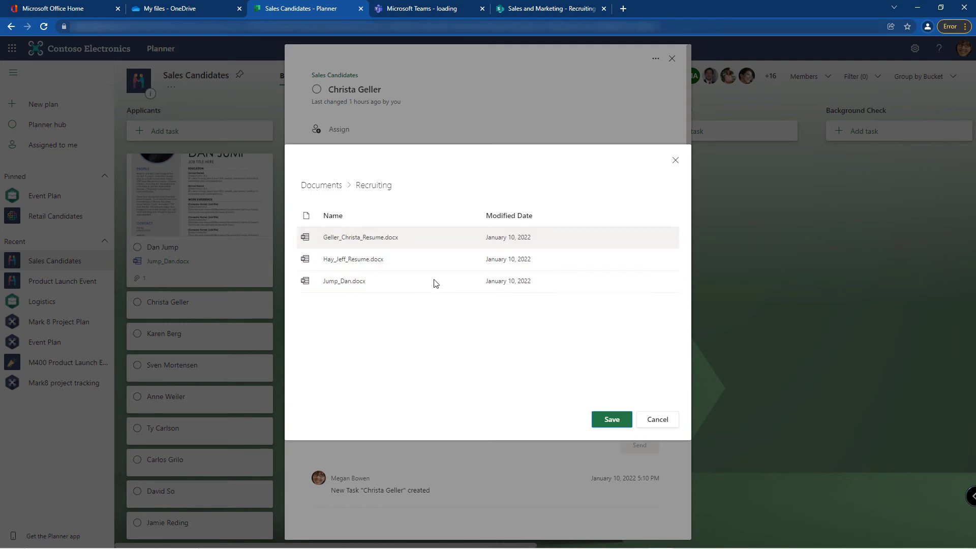
pyautogui.click(611, 418)
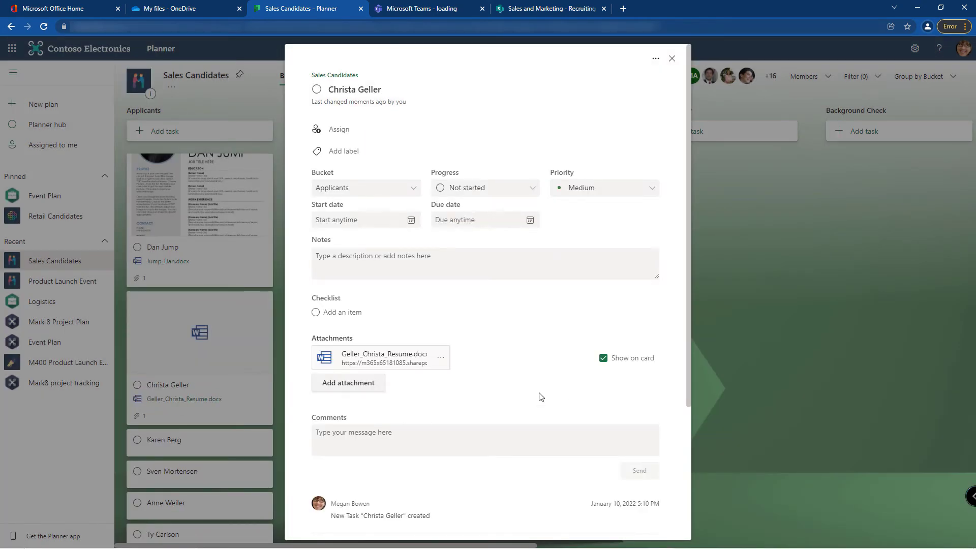
pyautogui.click(672, 58)
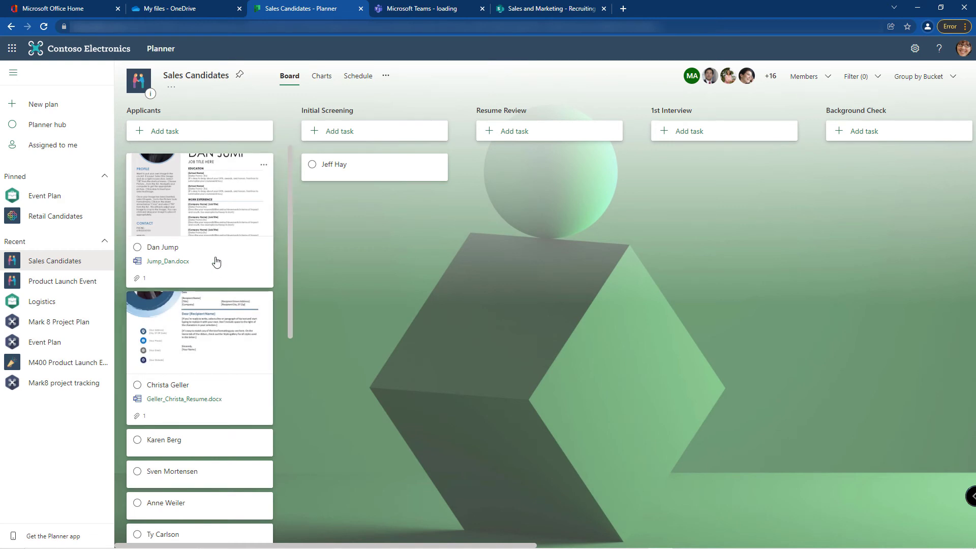
# In Dan Jump's task, choose to add a link to a URL as an attachment
pyautogui.click(181, 193)
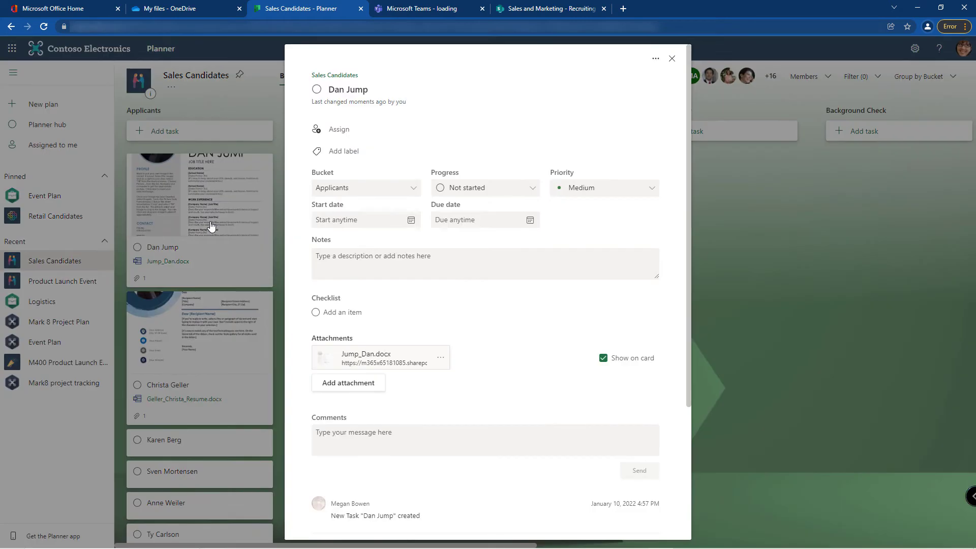
pyautogui.click(347, 383)
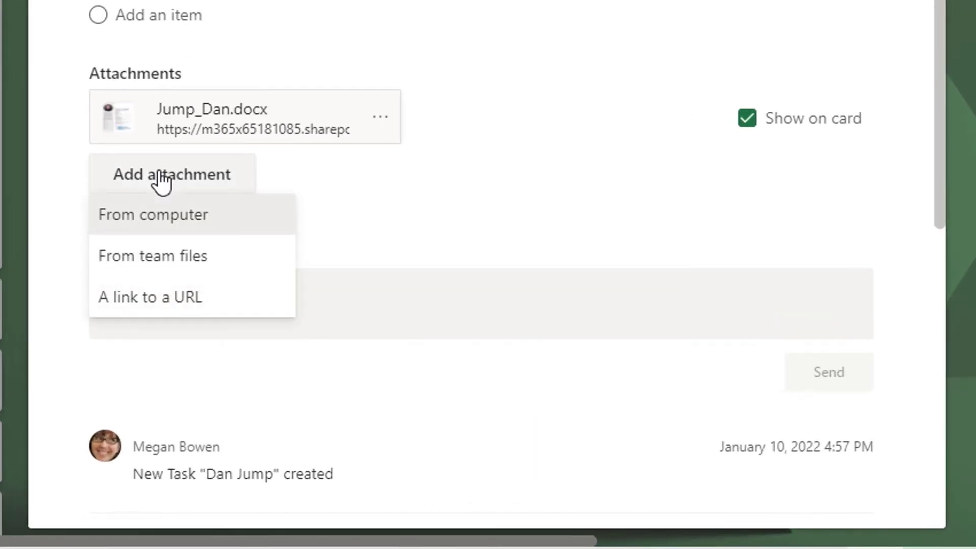
pyautogui.moveTo(156, 235)
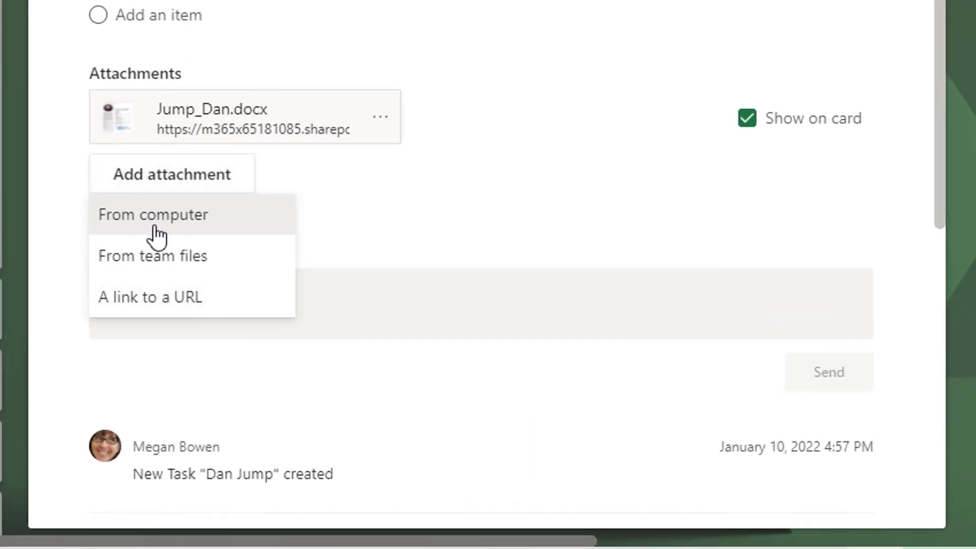
pyautogui.moveTo(148, 297)
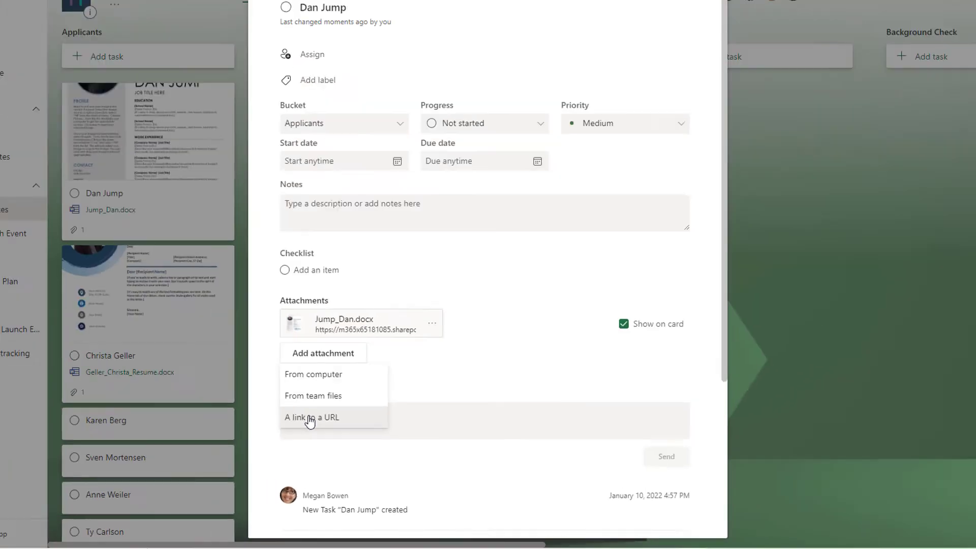
pyautogui.click(311, 417)
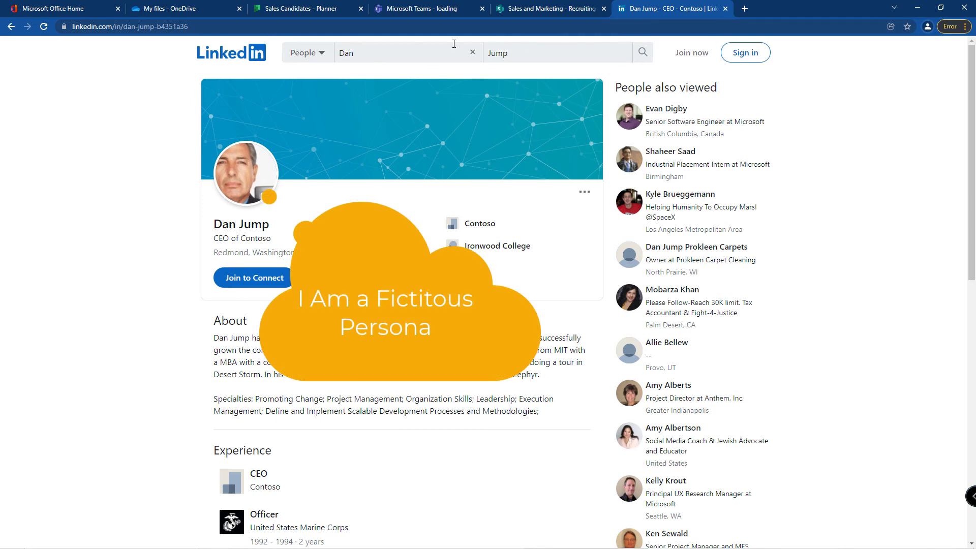
# Copy Dan Jump's LinkedIn profile URL and return to the Sales Candidates plan
pyautogui.click(156, 27)
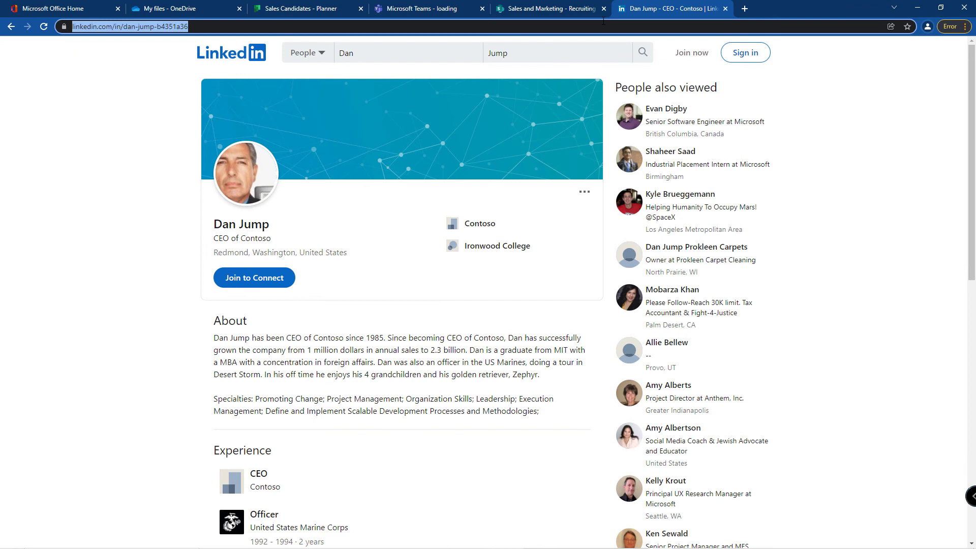
pyautogui.moveTo(325, 11)
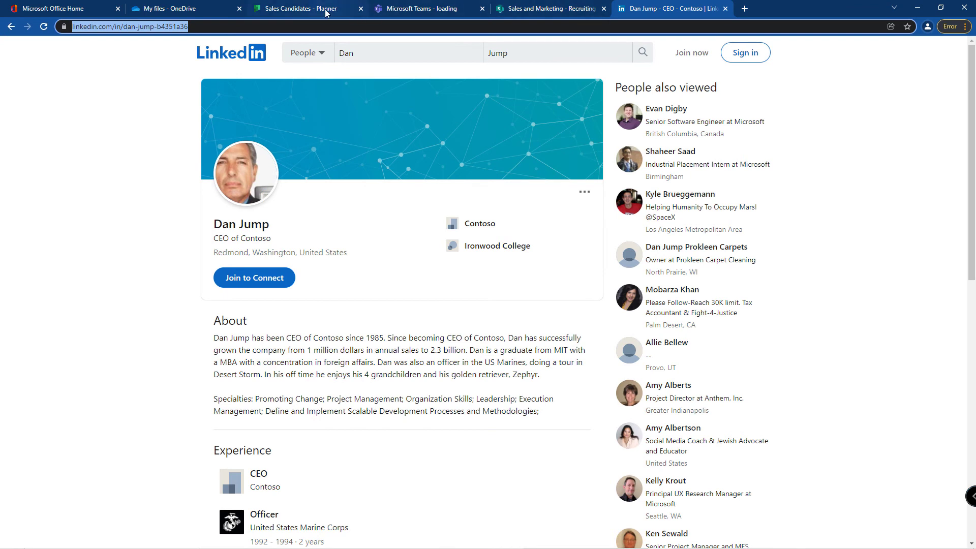
pyautogui.click(298, 9)
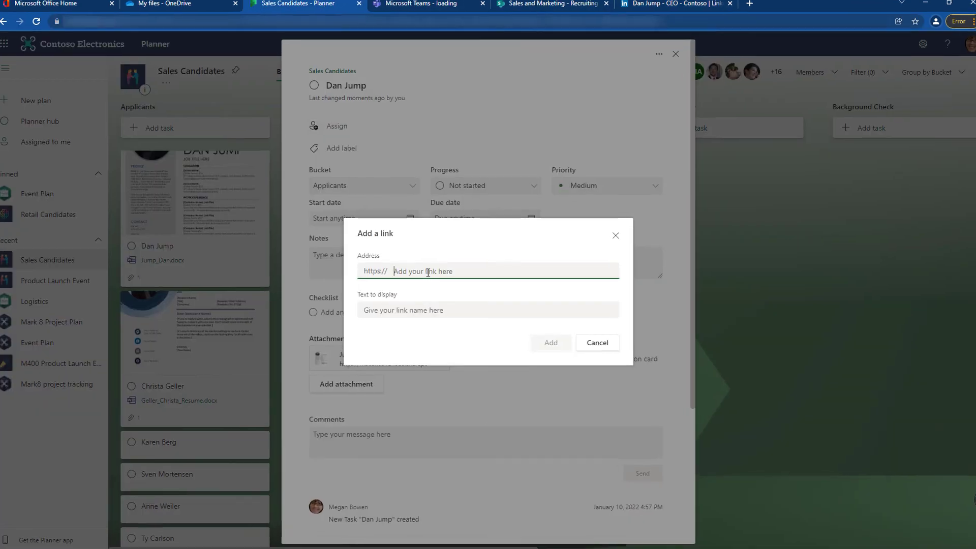
pyautogui.write('https://www.linkedin.com/in/dan-jump-b4351a36')
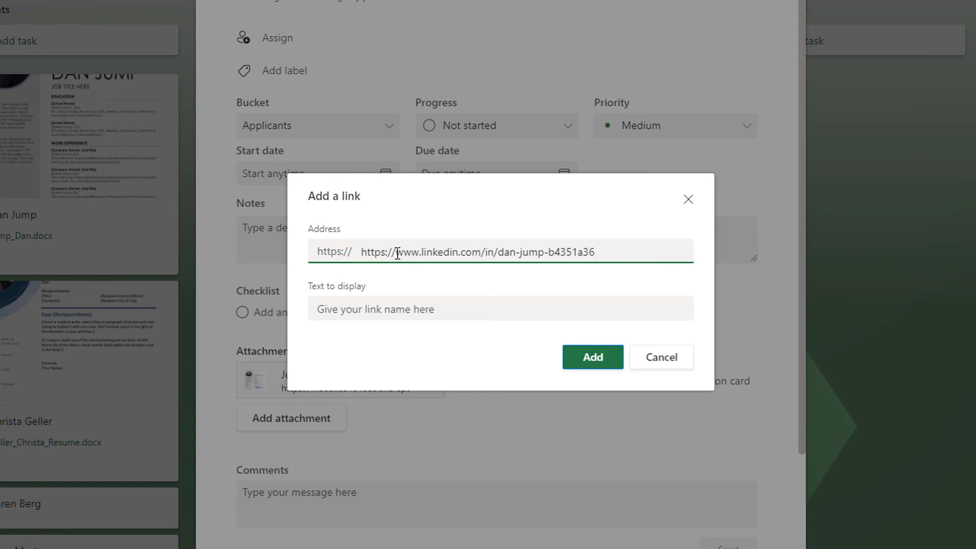
pyautogui.moveTo(456, 245)
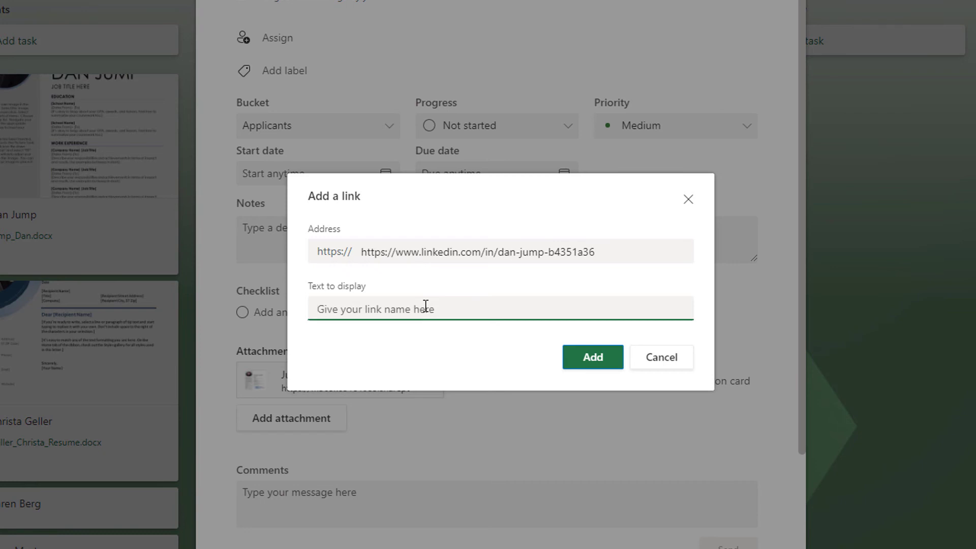
pyautogui.write('LinkedIn')
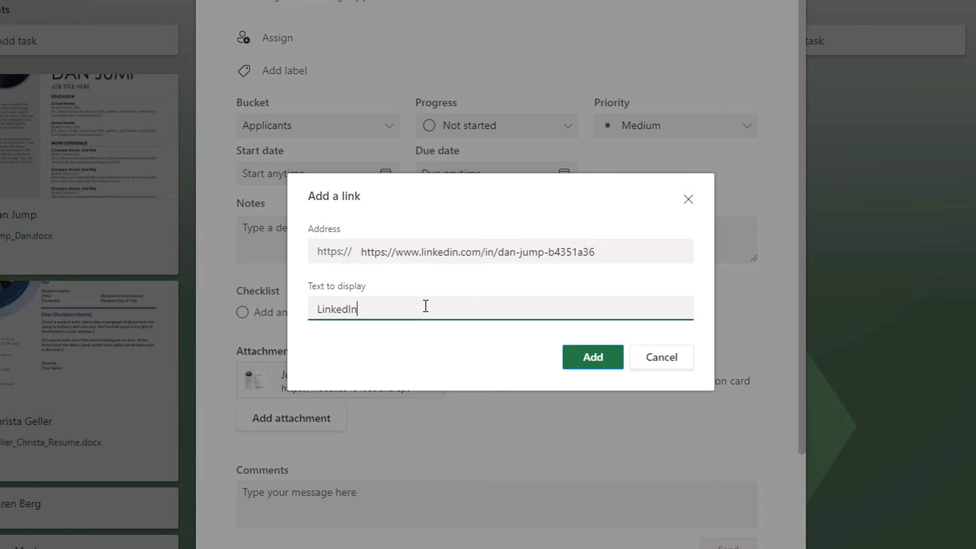
pyautogui.write('Profile')
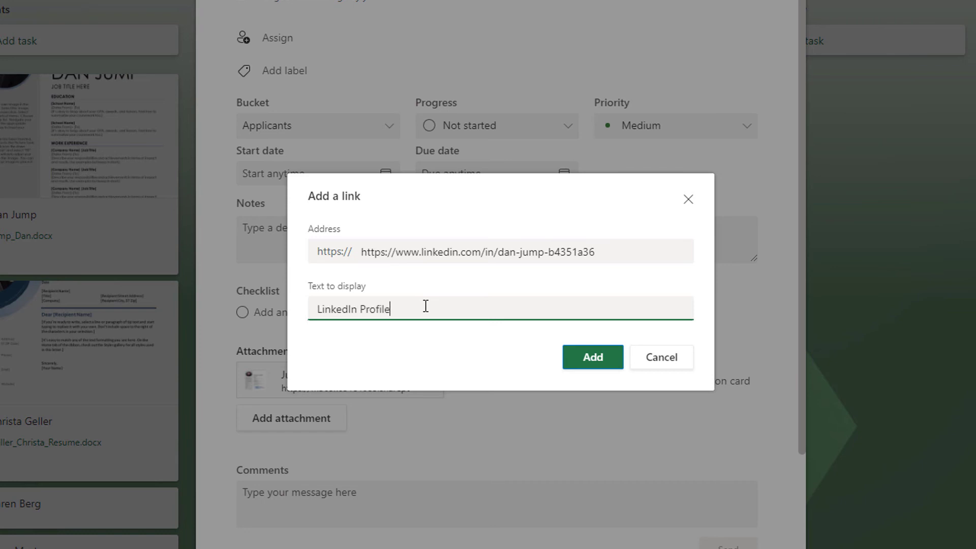
pyautogui.click(591, 357)
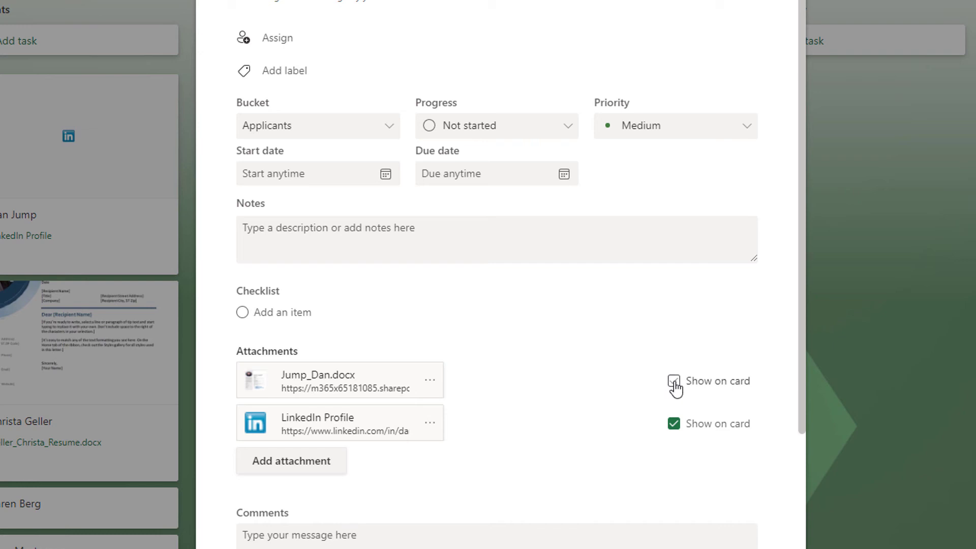
# Add the checklist items 'Resume Received' and 'Review LinkedIn' to Dan Jump's card
pyautogui.click(673, 381)
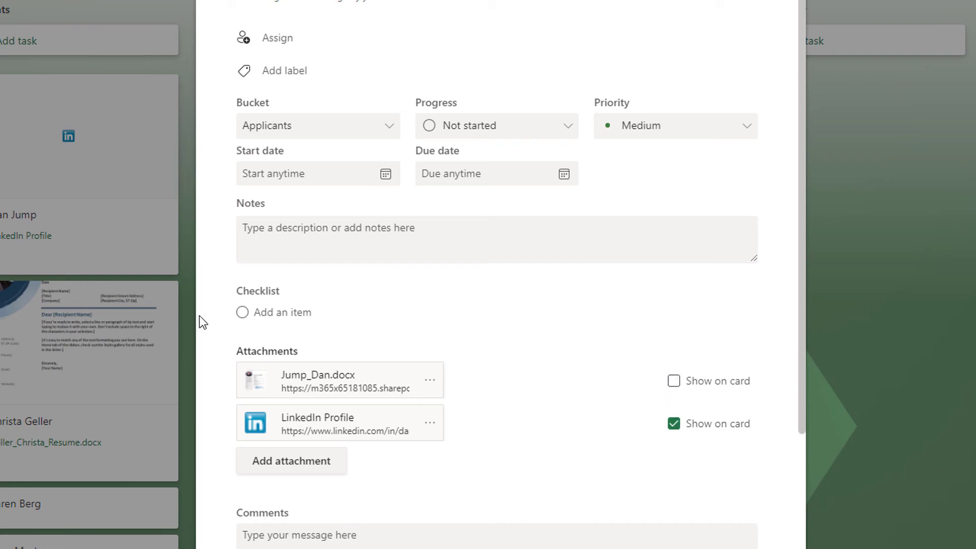
pyautogui.click(282, 312)
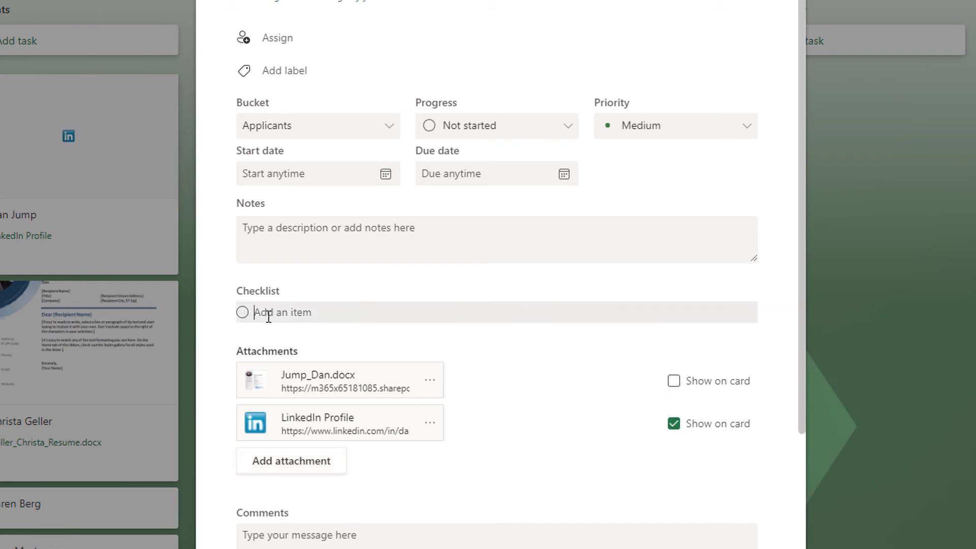
pyautogui.write('R')
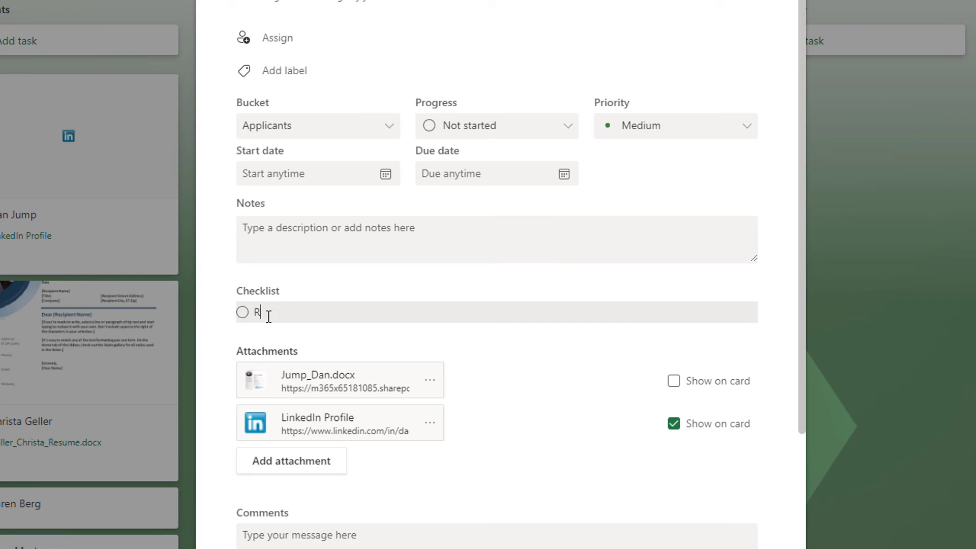
pyautogui.write('esume')
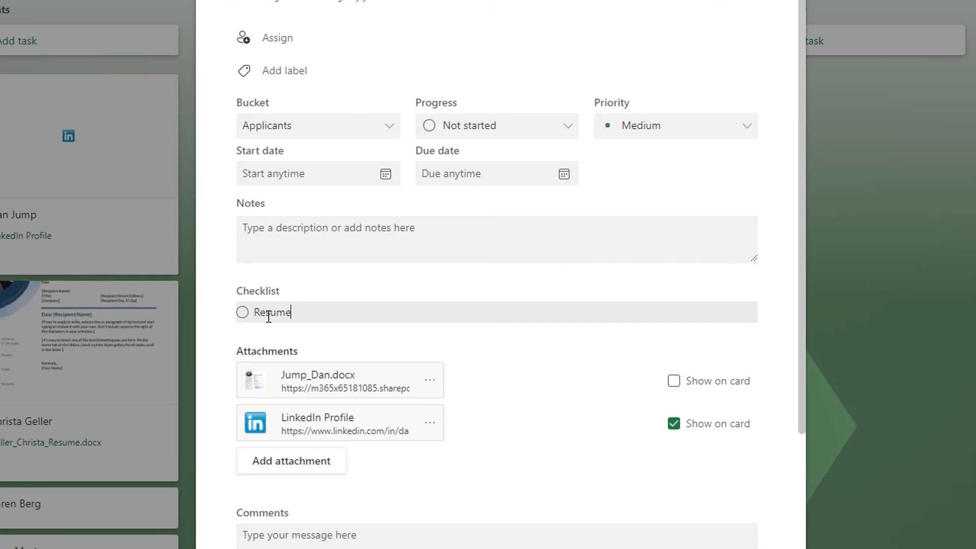
pyautogui.write('Received')
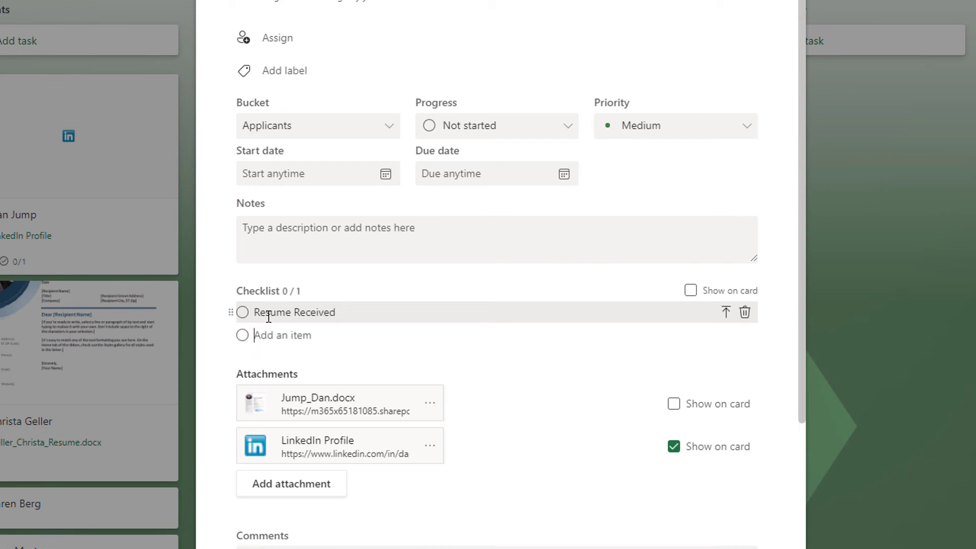
pyautogui.write('Review LinkedIn')
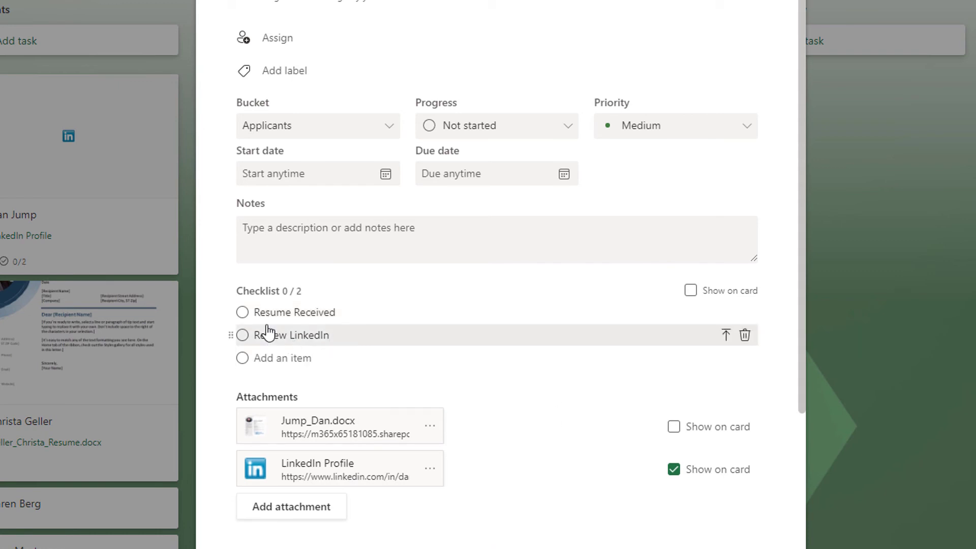
# Mark Resume Received as completed and close Dan Jump's task details
pyautogui.click(242, 312)
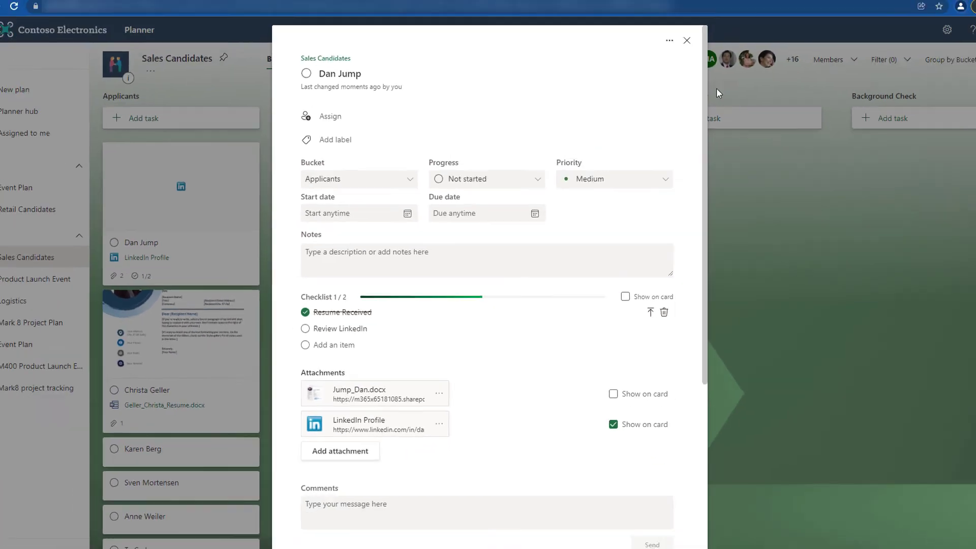
pyautogui.click(687, 40)
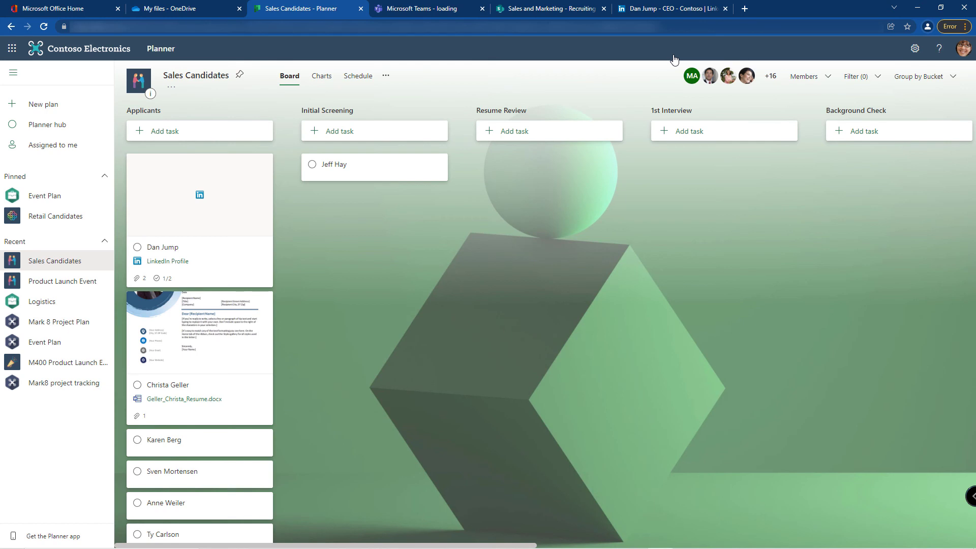
pyautogui.moveTo(478, 160)
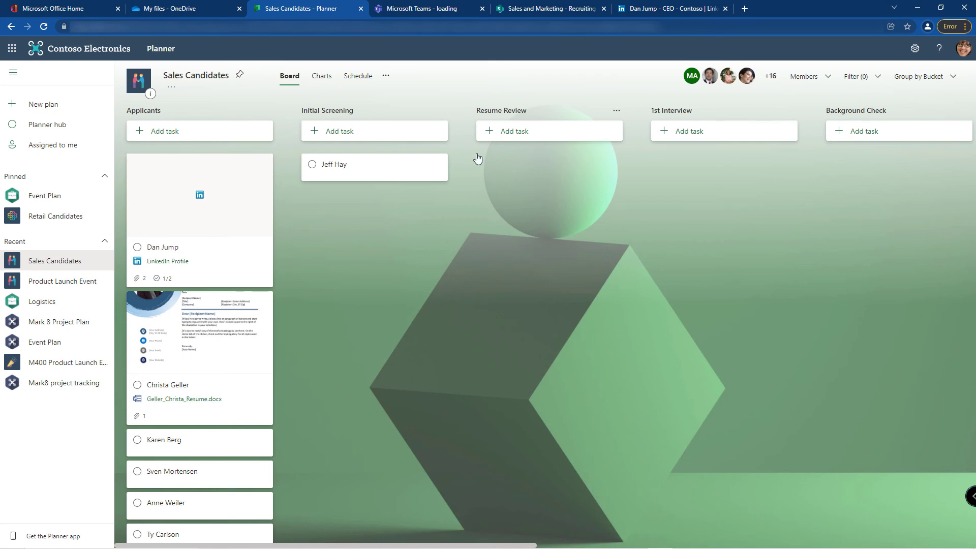
pyautogui.moveTo(195, 444)
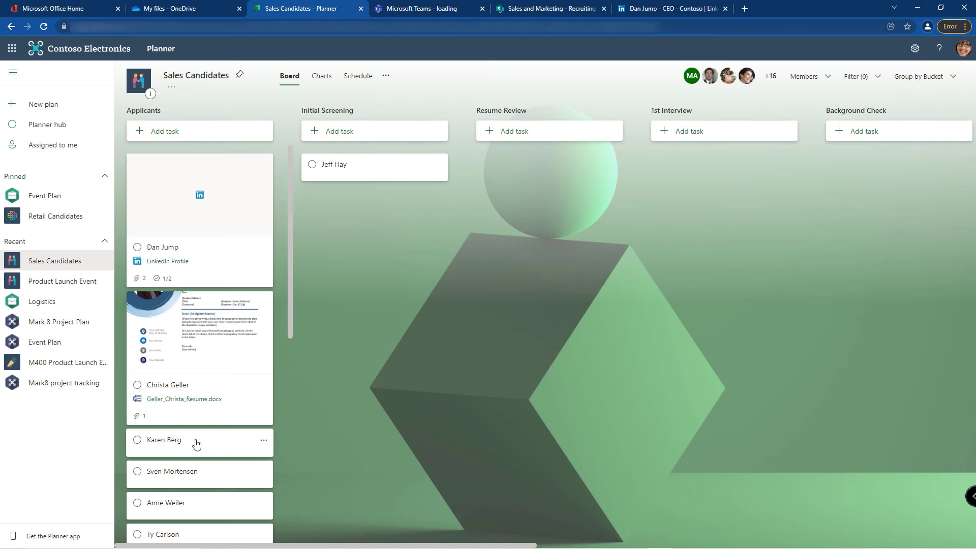
pyautogui.click(163, 440)
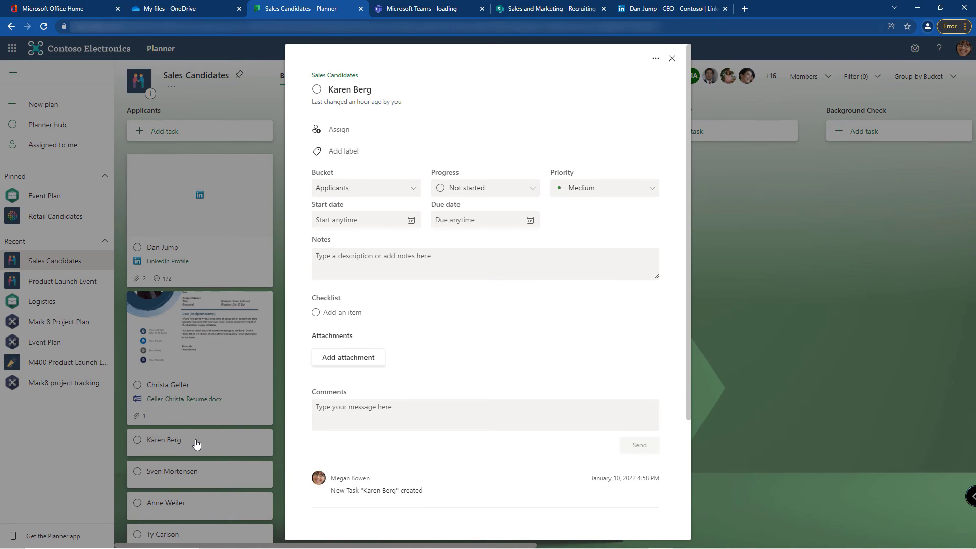
pyautogui.moveTo(348, 357)
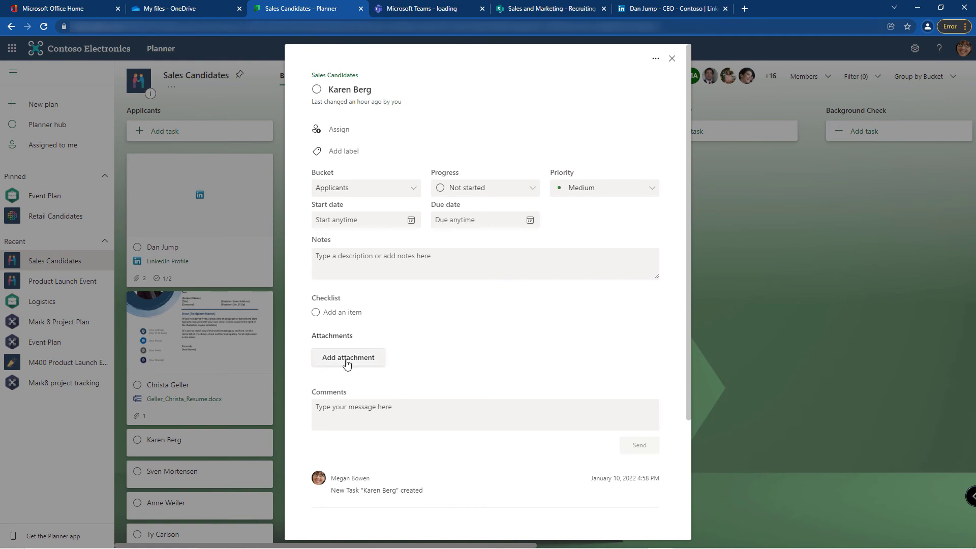
pyautogui.click(348, 357)
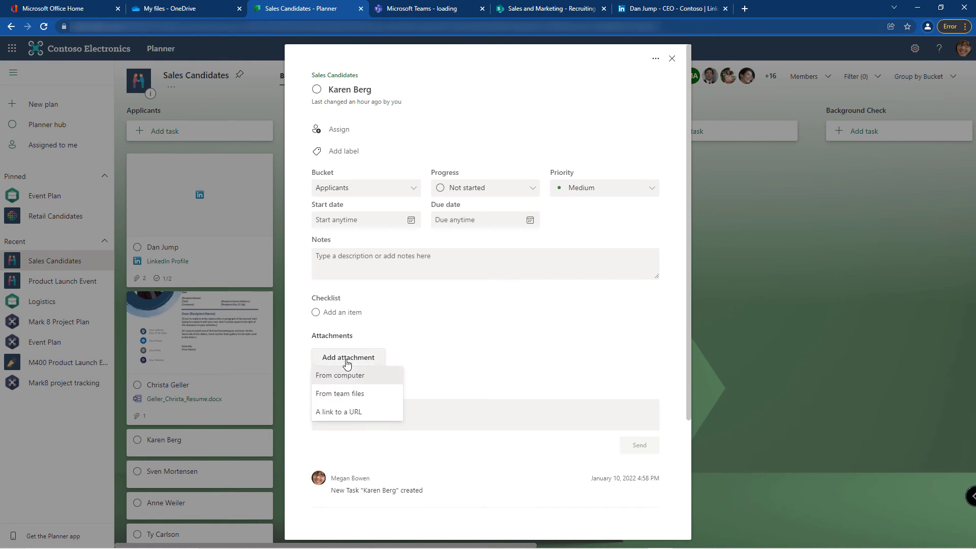
pyautogui.click(340, 375)
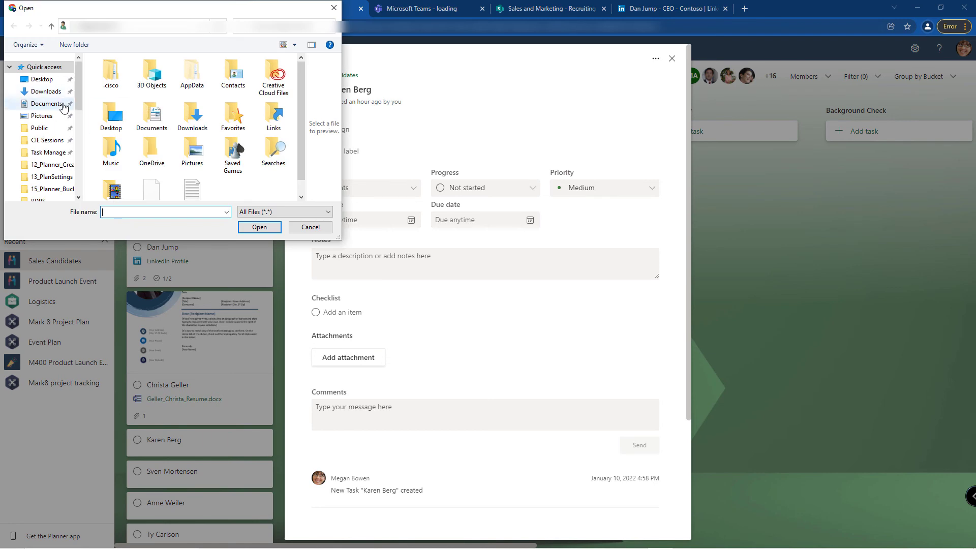
pyautogui.click(47, 104)
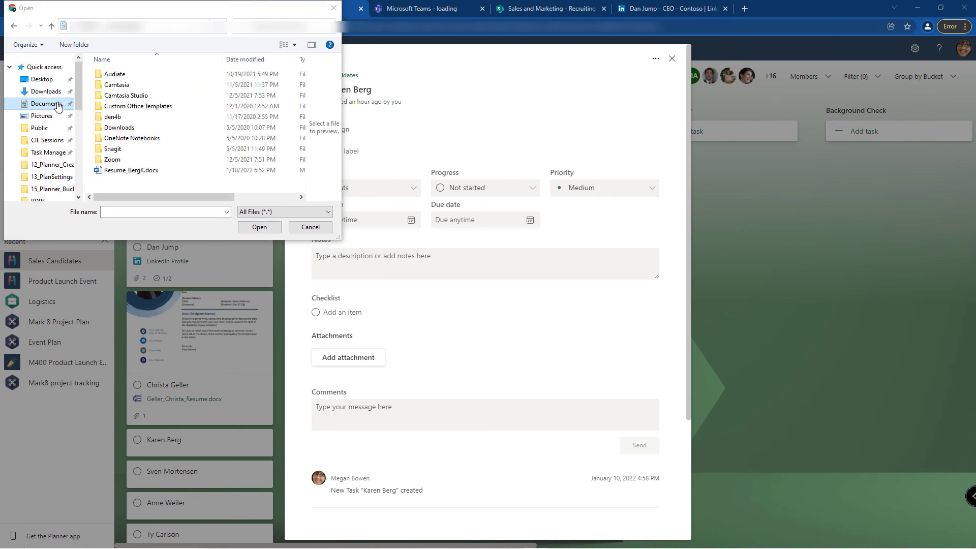
pyautogui.click(132, 170)
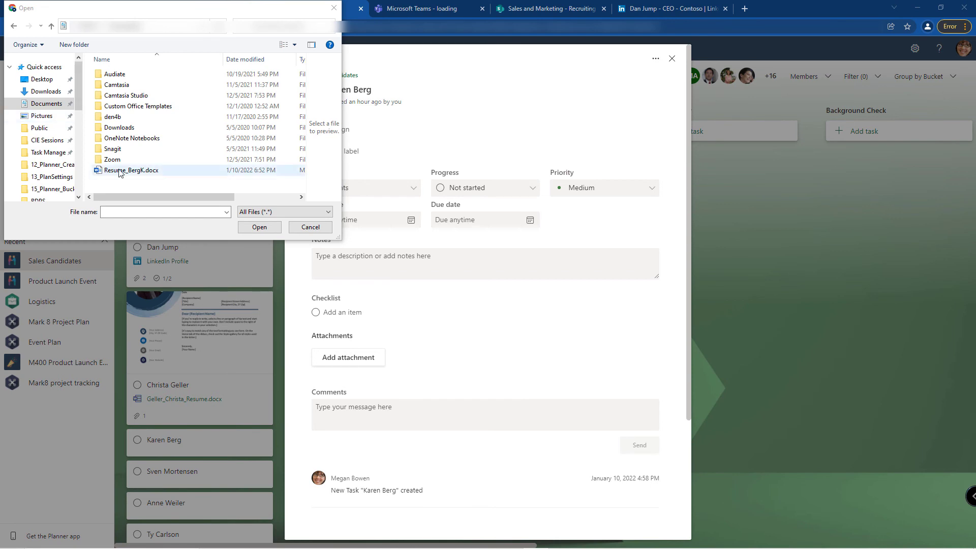
pyautogui.click(131, 170)
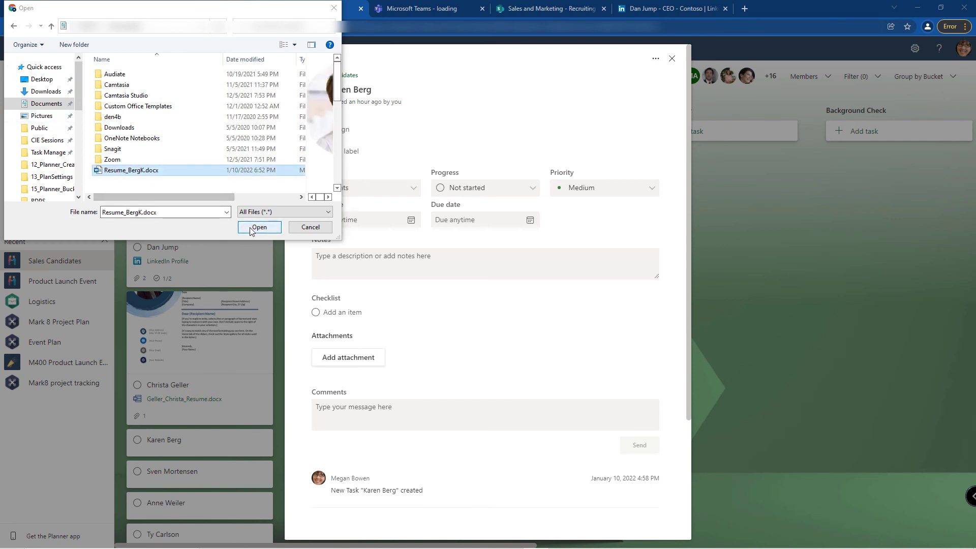
pyautogui.click(260, 227)
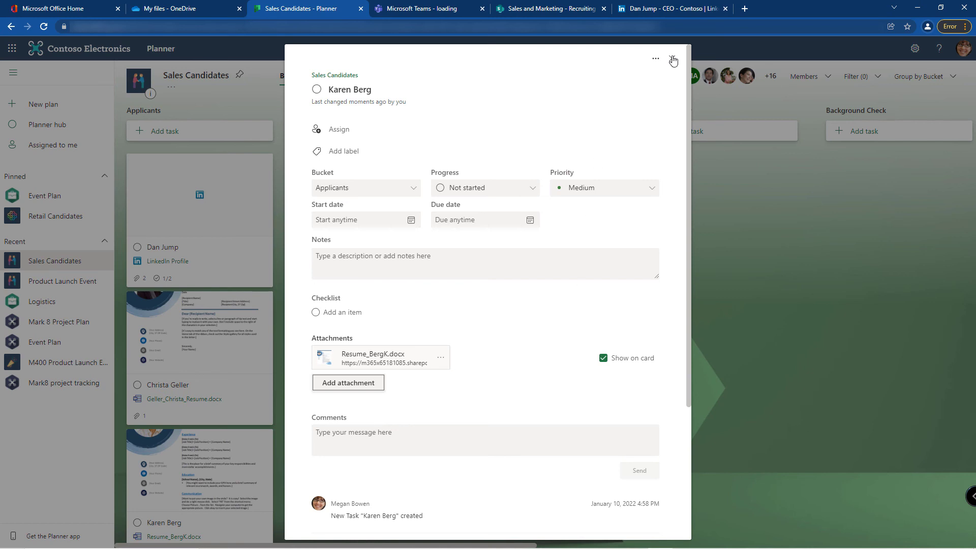
pyautogui.click(673, 59)
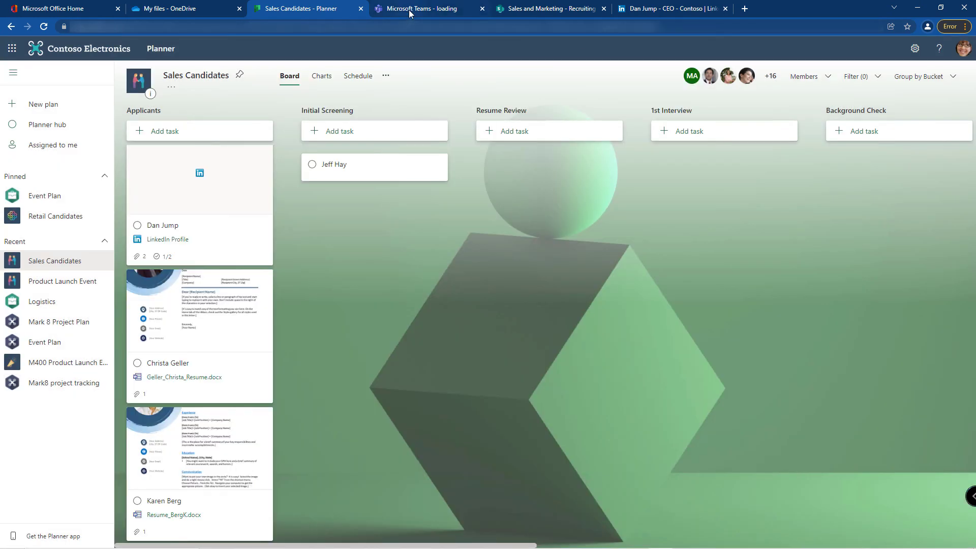
pyautogui.click(548, 8)
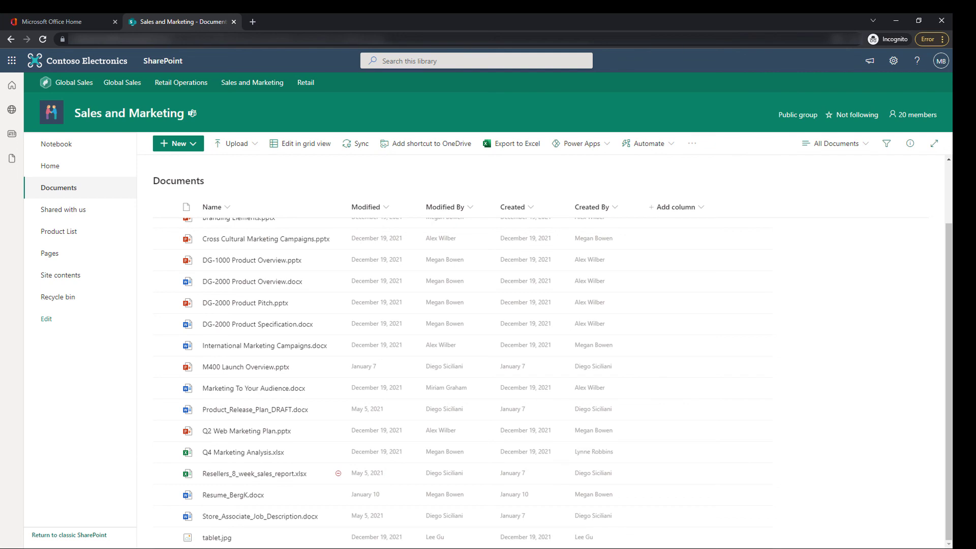
pyautogui.click(305, 9)
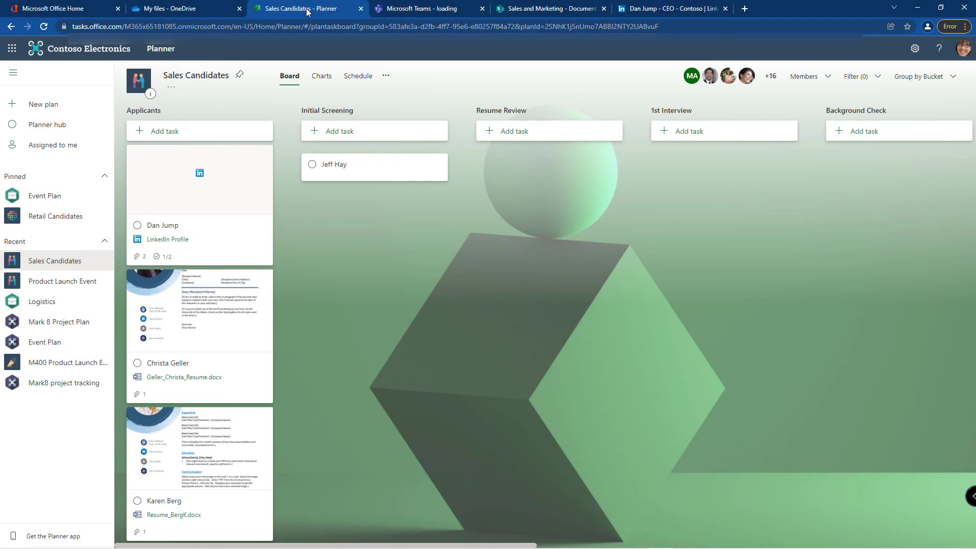